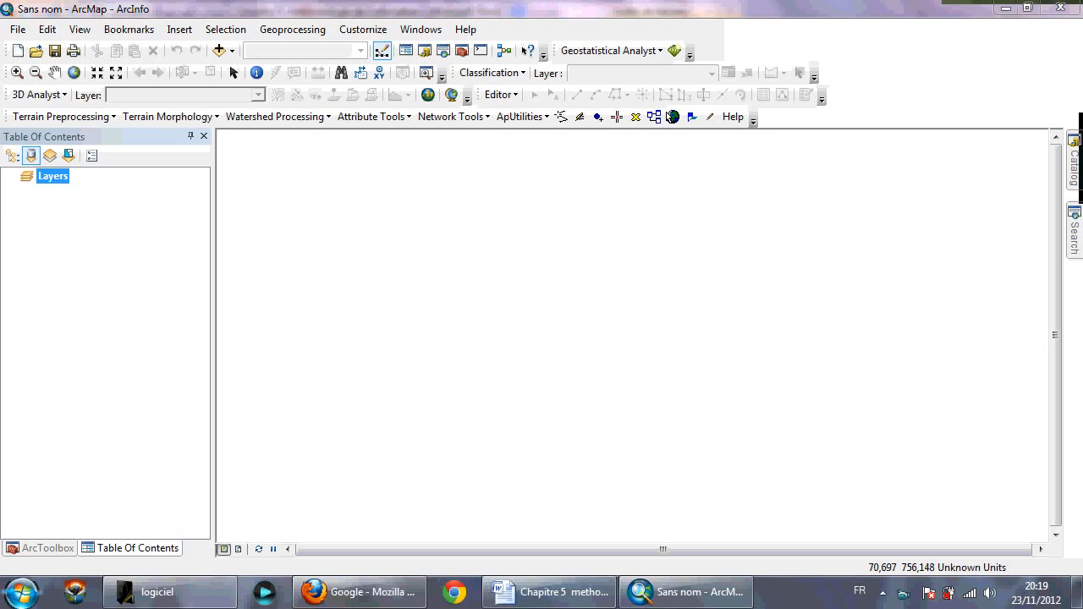
Step: Add the watershed.dem elevation raster to the map through Add Data
left_click(217, 51)
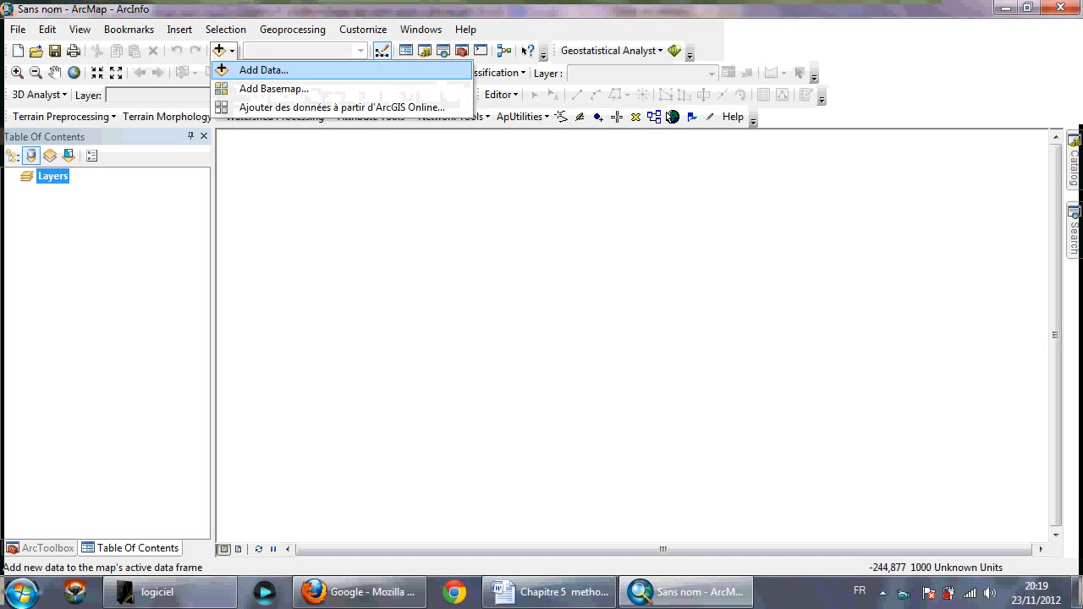
left_click(264, 69)
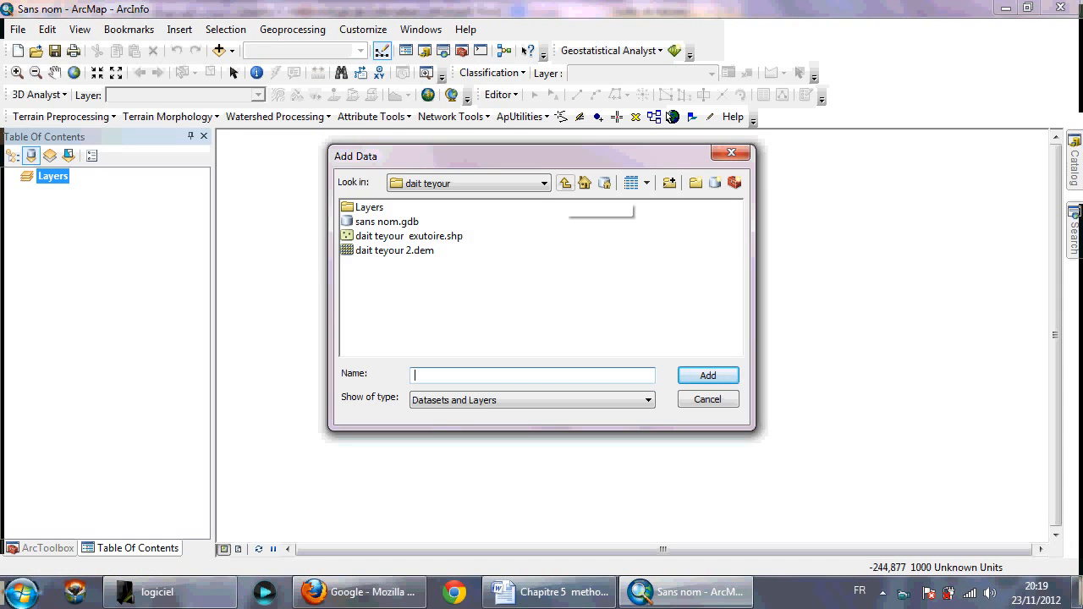
left_click(565, 183)
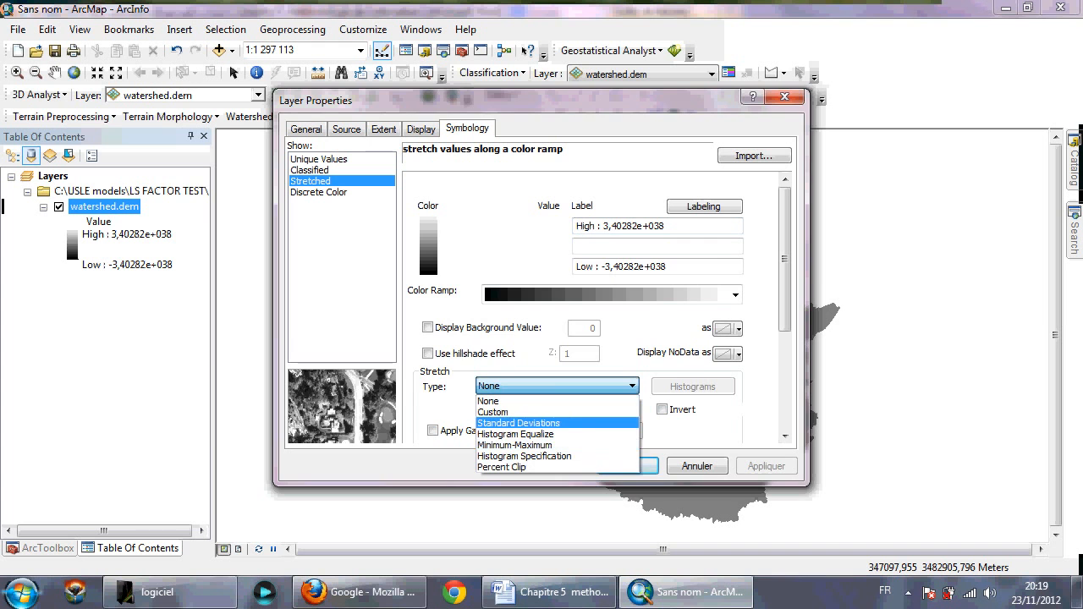
Step: Set the watershed.dem symbology stretch type to Standard Deviations
left_click(518, 423)
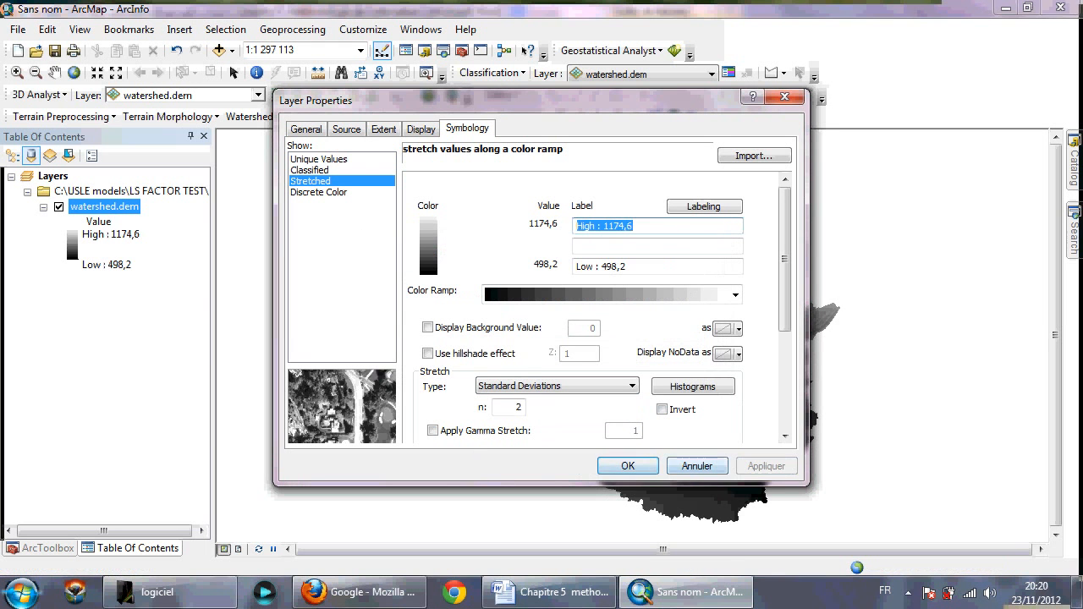
left_click(626, 466)
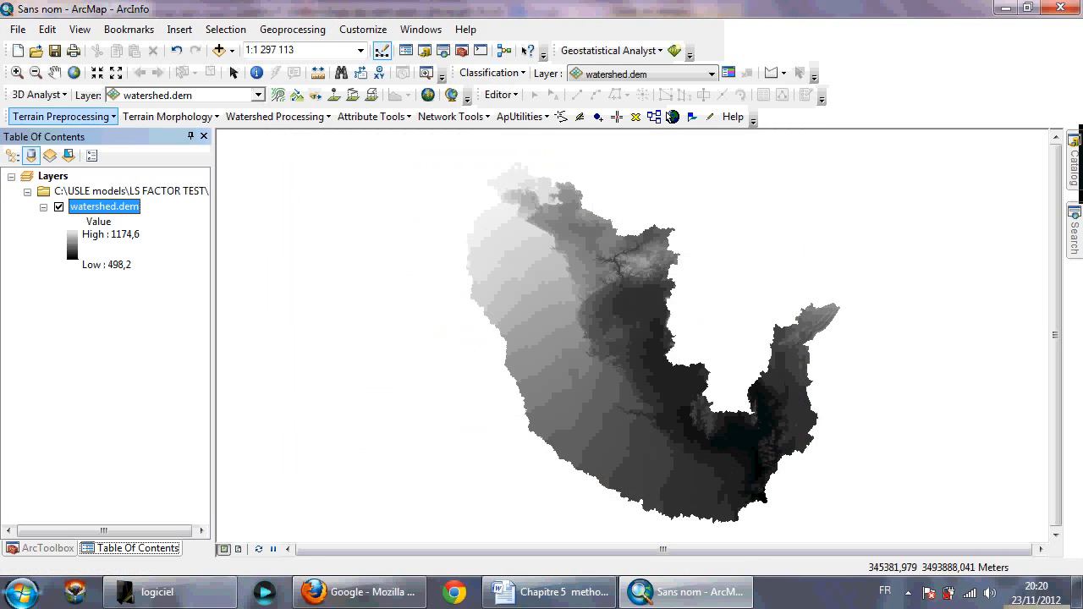
Step: Run Fill Sinks on watershed.dem from Terrain Preprocessing, producing the Fil raster
left_click(59, 115)
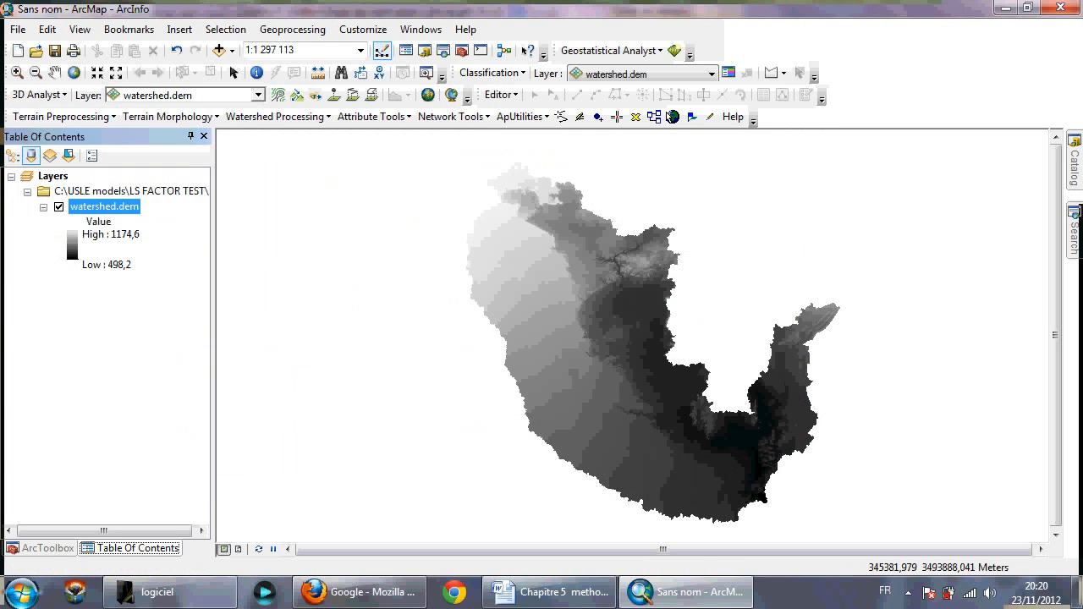
left_click(59, 115)
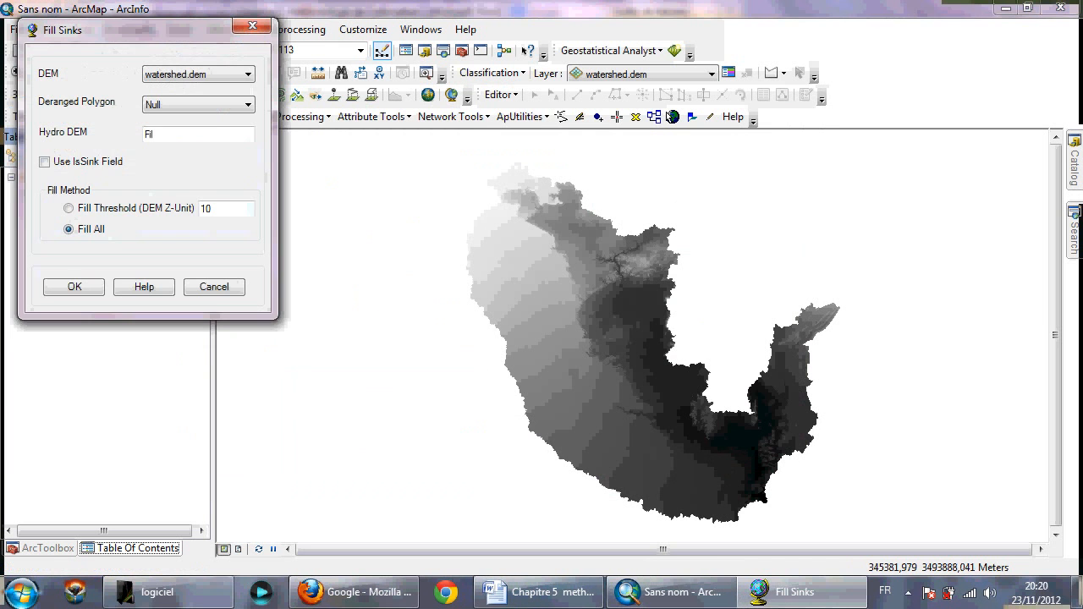
left_click(72, 288)
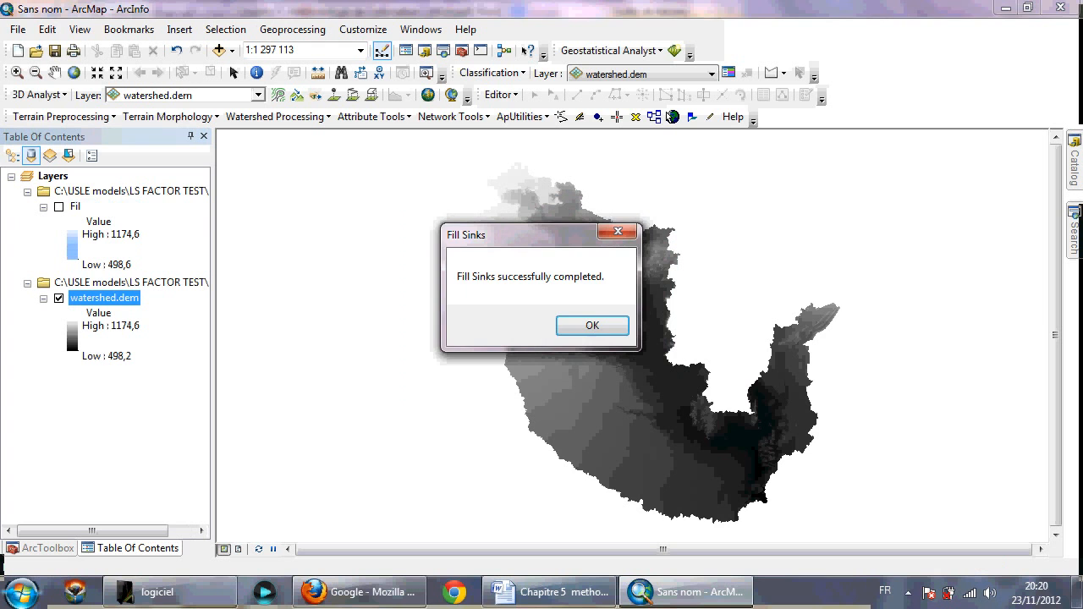
left_click(592, 325)
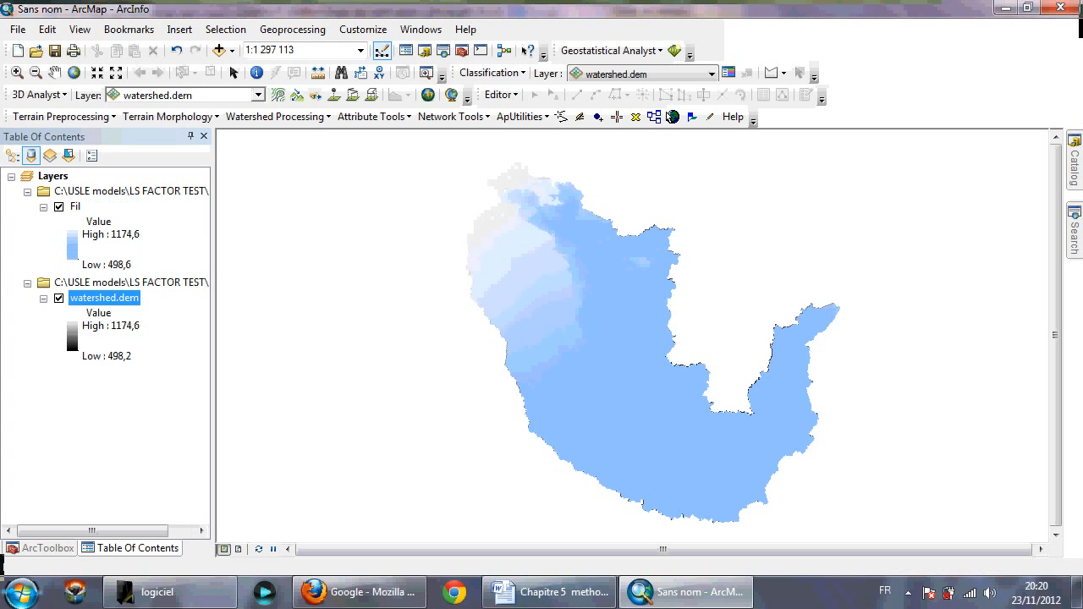
left_click(60, 115)
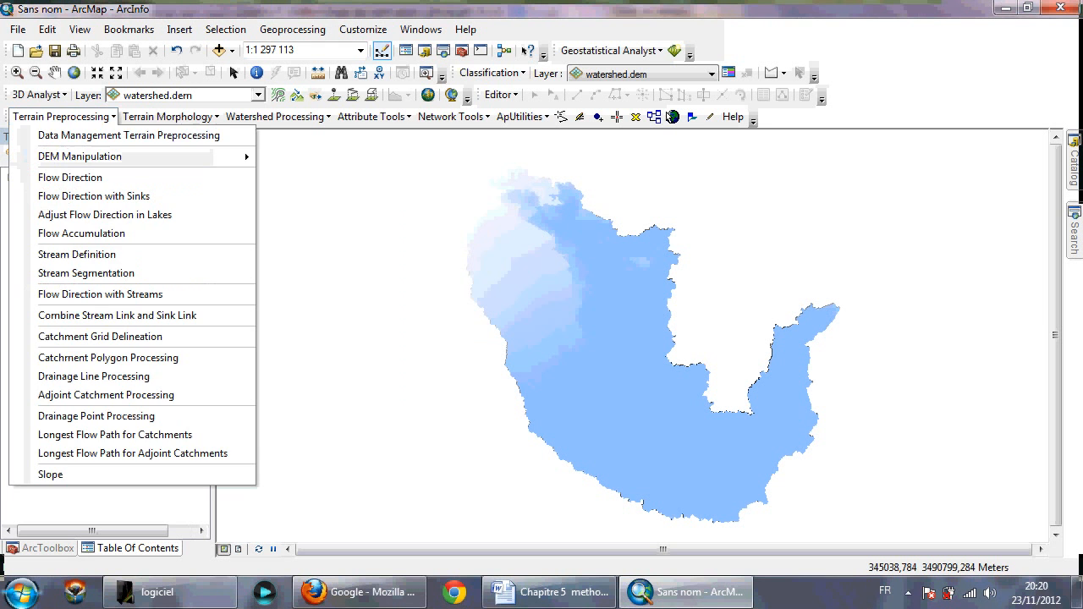
Step: Run Flow Direction on the Fil raster to produce Fdr
left_click(71, 177)
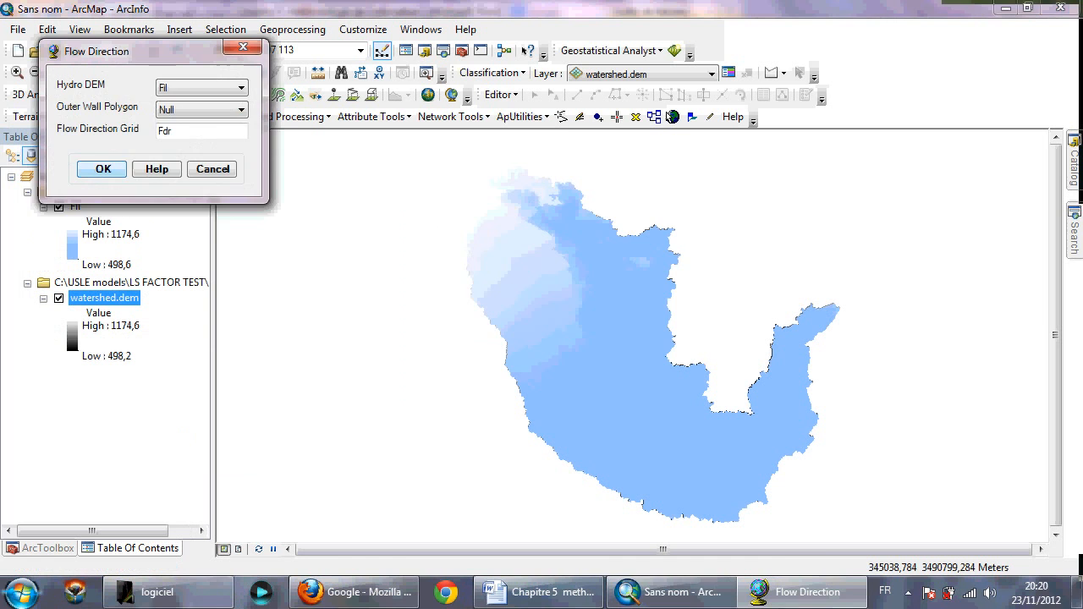
left_click(102, 169)
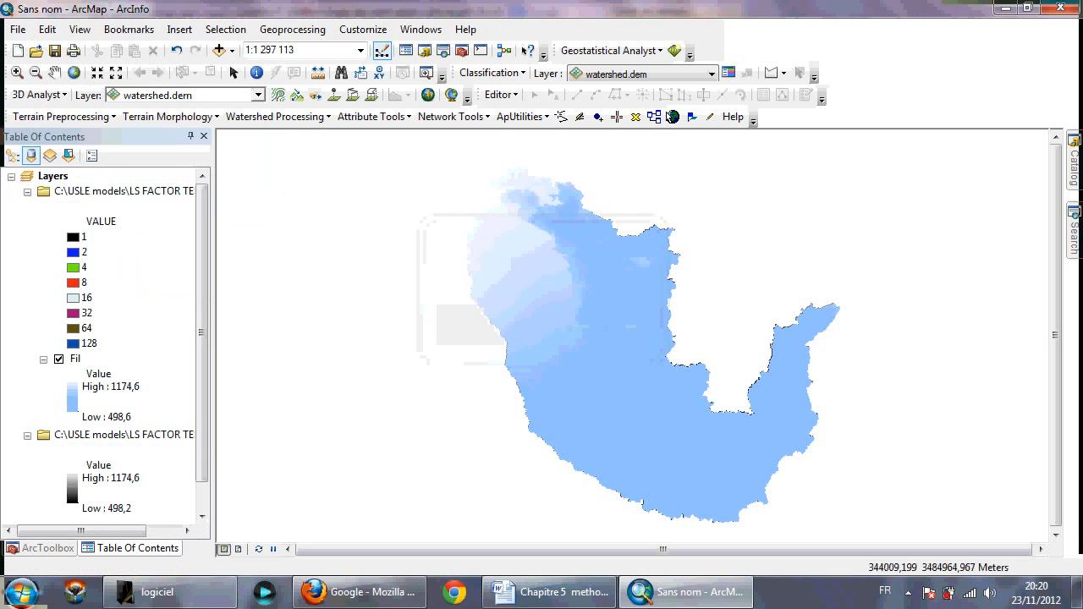
Step: Run Flow Accumulation on Fdr to produce the Fac raster
left_click(59, 115)
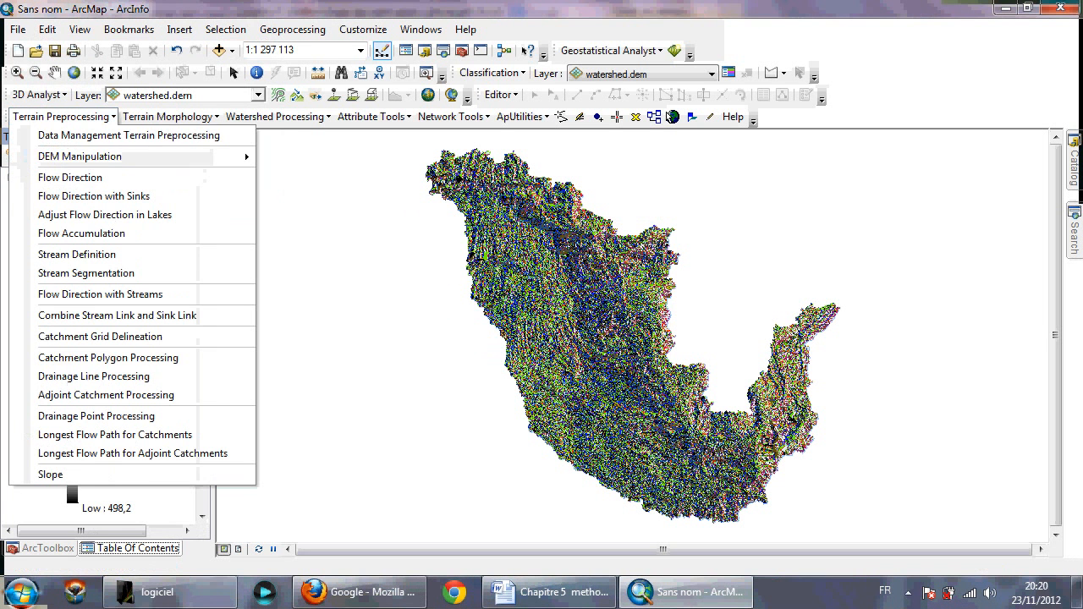
left_click(82, 234)
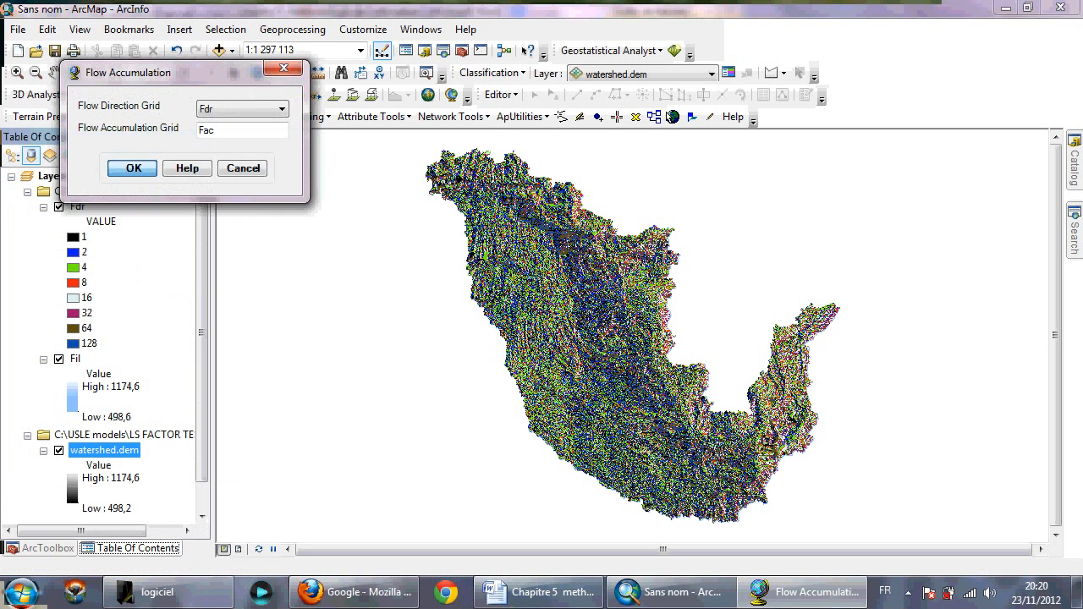
left_click(132, 167)
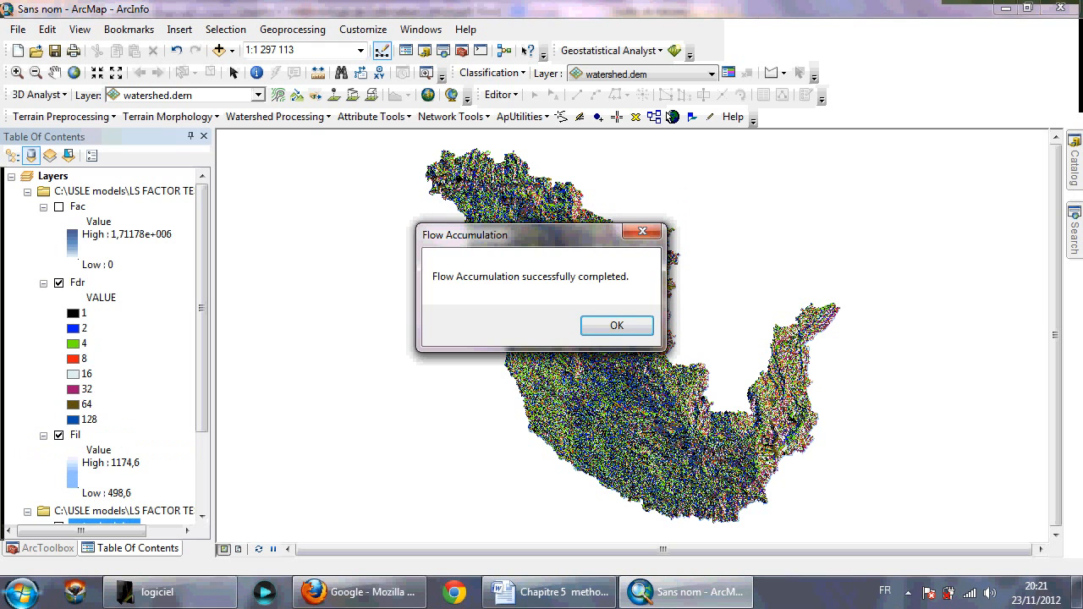
Step: Dismiss the flow accumulation completion message
left_click(616, 325)
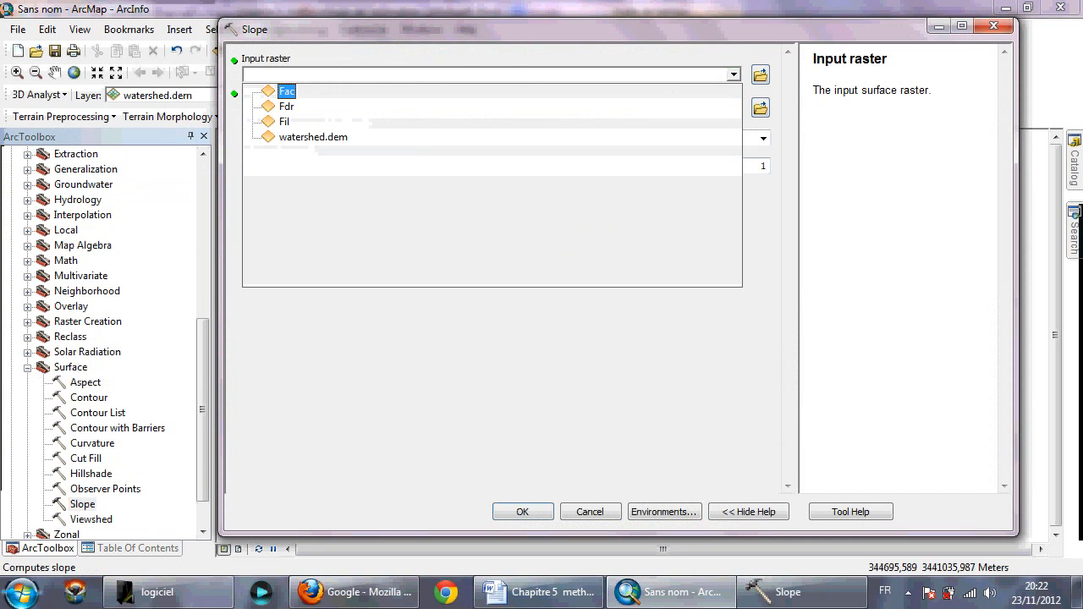
Step: Compute the Slope_dem7 slope raster from watershed.dem with the chosen output measurement
left_click(313, 136)
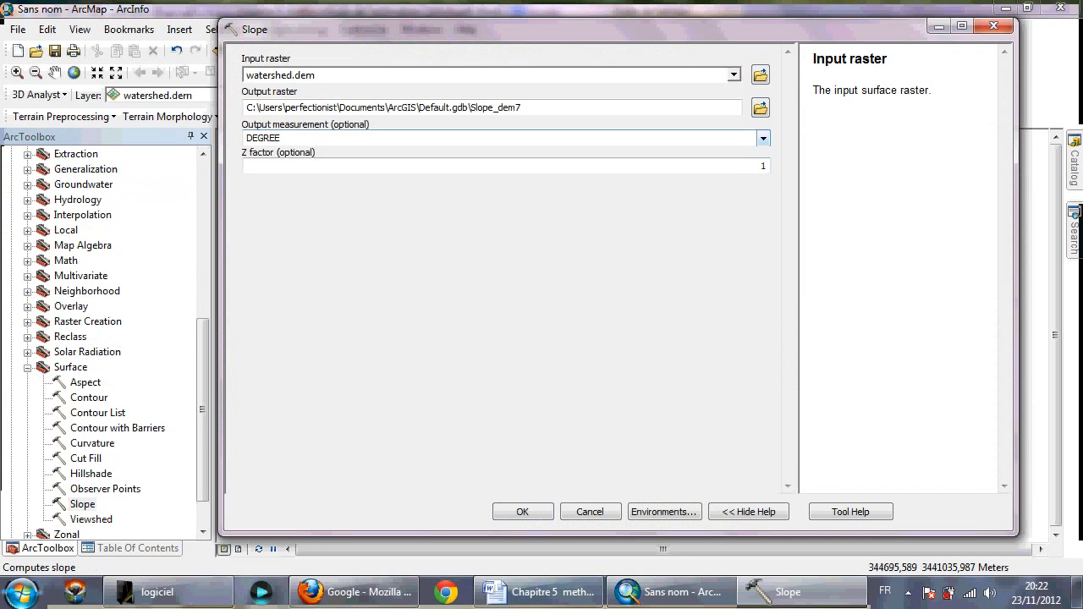
left_click(762, 138)
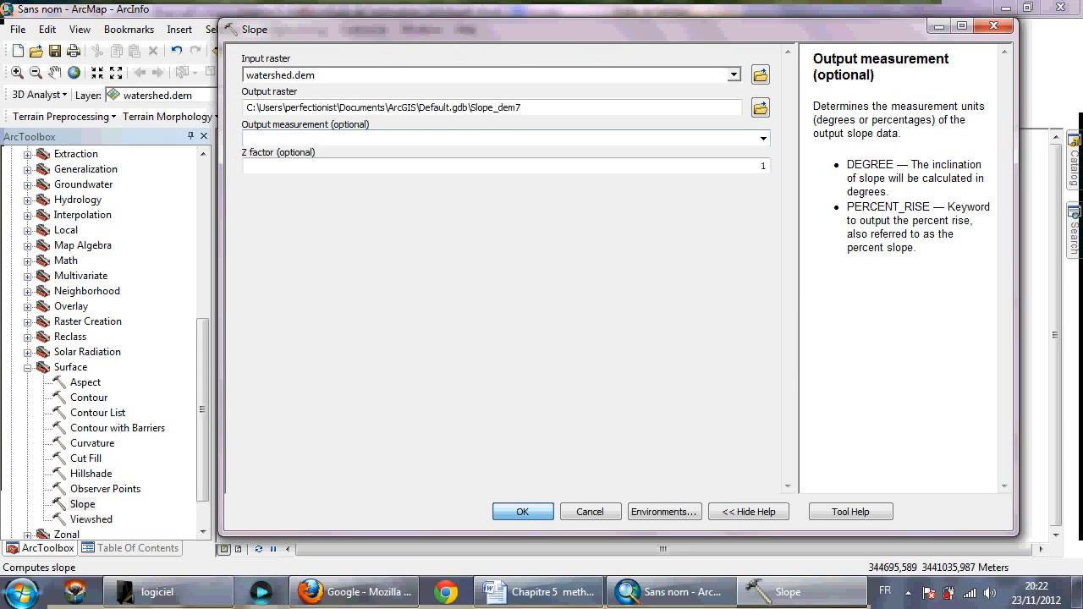
left_click(521, 511)
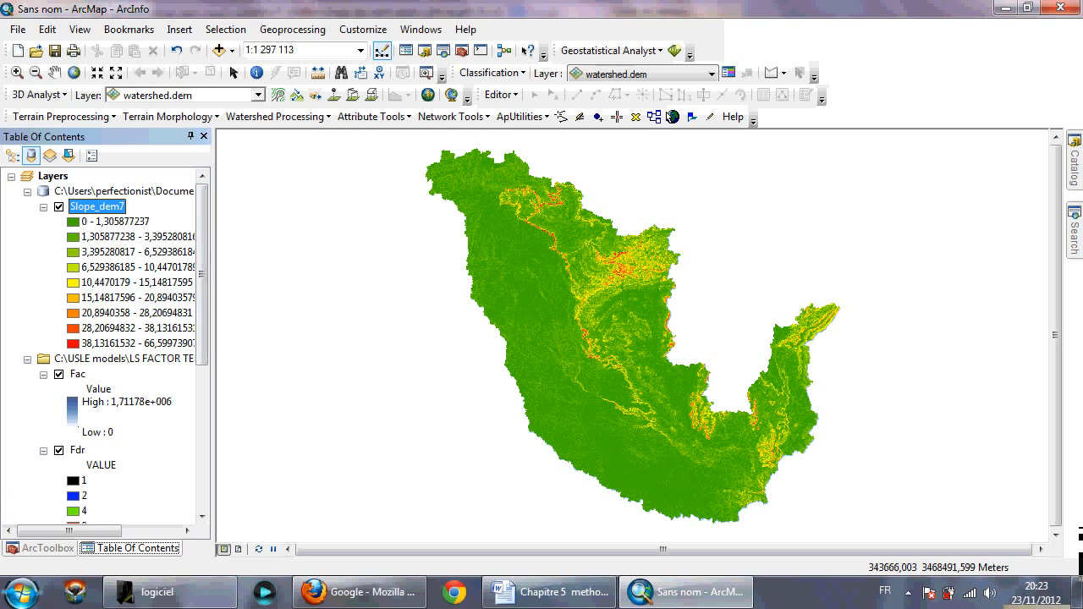
Step: Expand Spatial Analyst Tools > Map Algebra in the toolbox, showing Raster Calculator
double_click(135, 252)
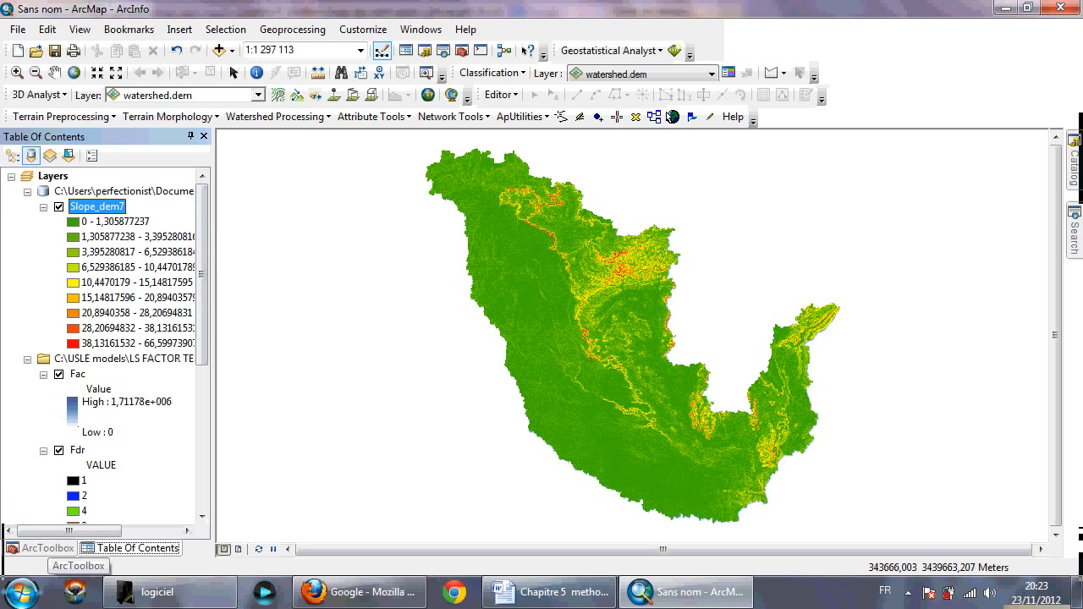
left_click(41, 548)
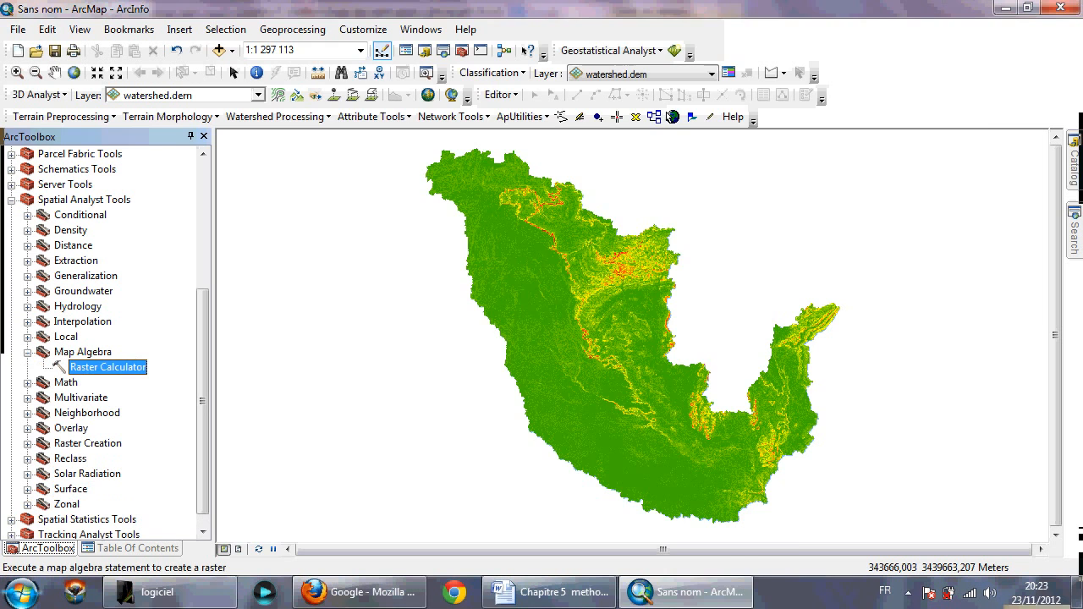
Step: Start the LS expression in Raster Calculator as Ls=((, checking the Word formula
double_click(109, 366)
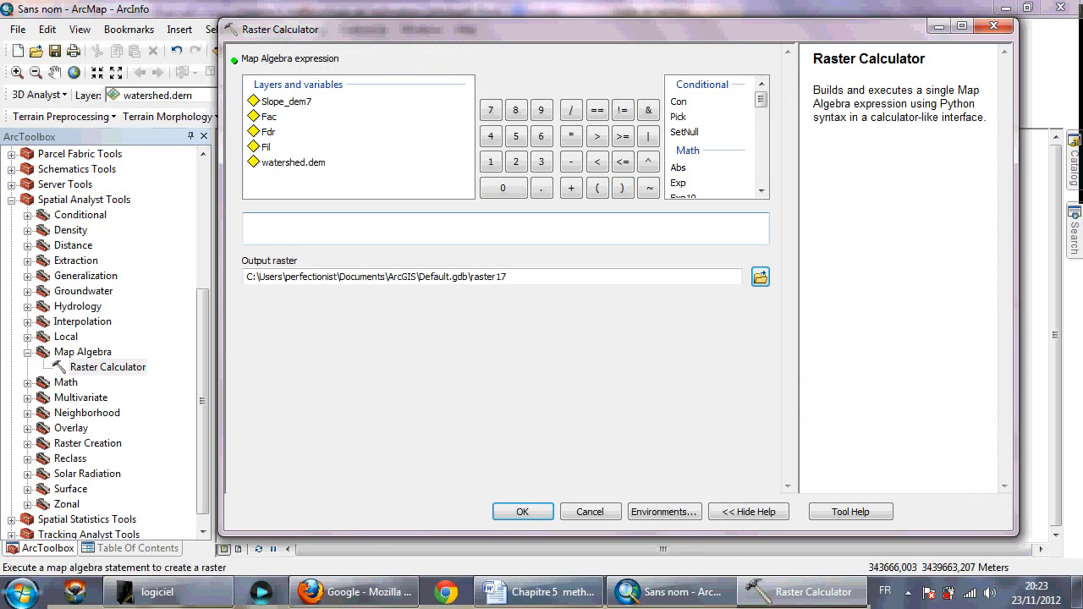
left_click(538, 592)
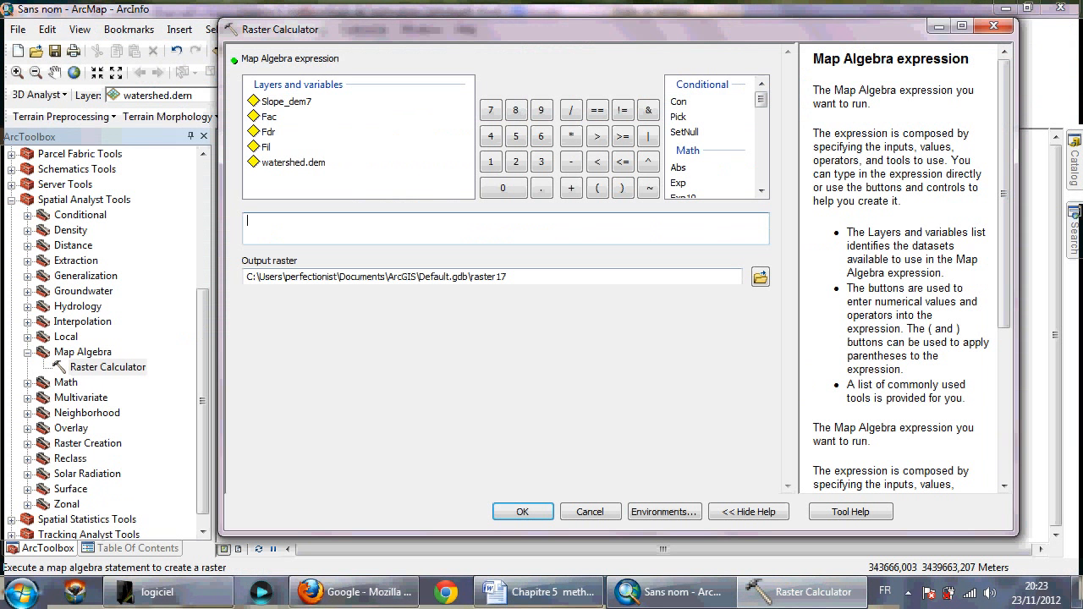
type("Ls")
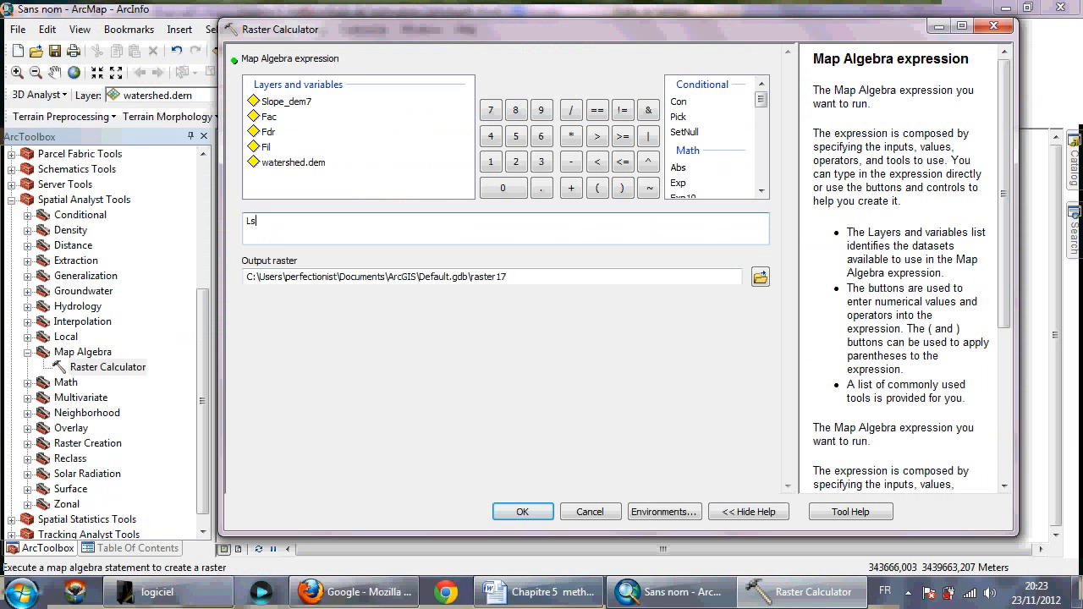
type("=")
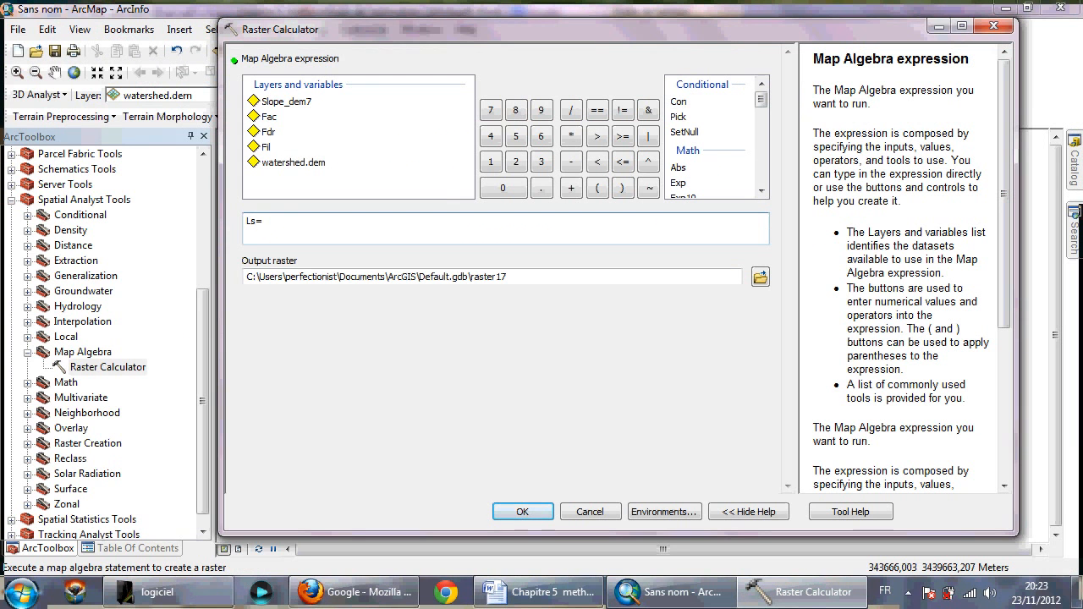
left_click(262, 220)
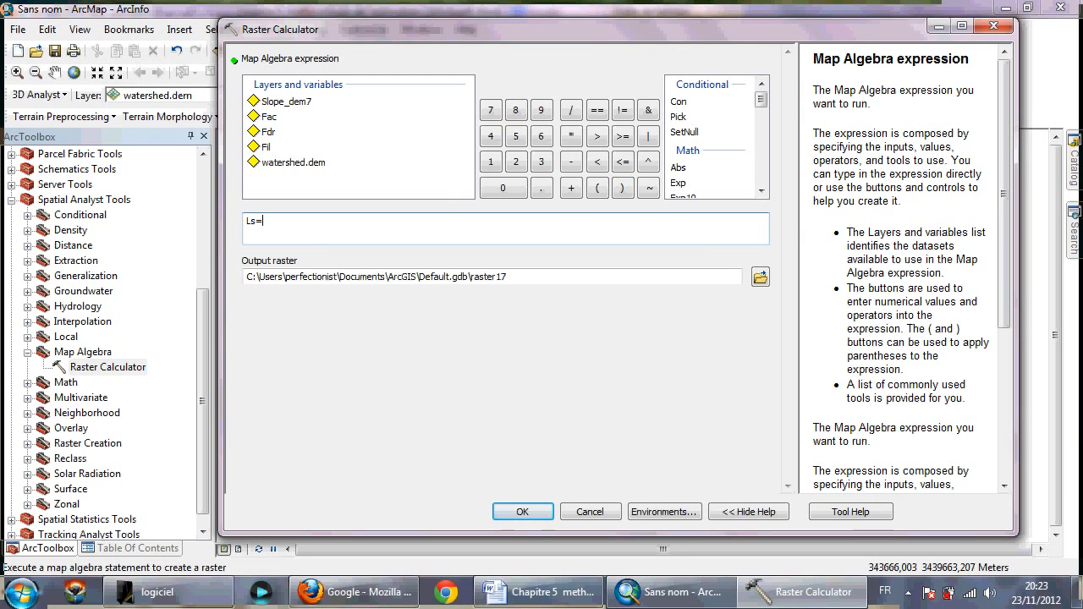
left_click(597, 186)
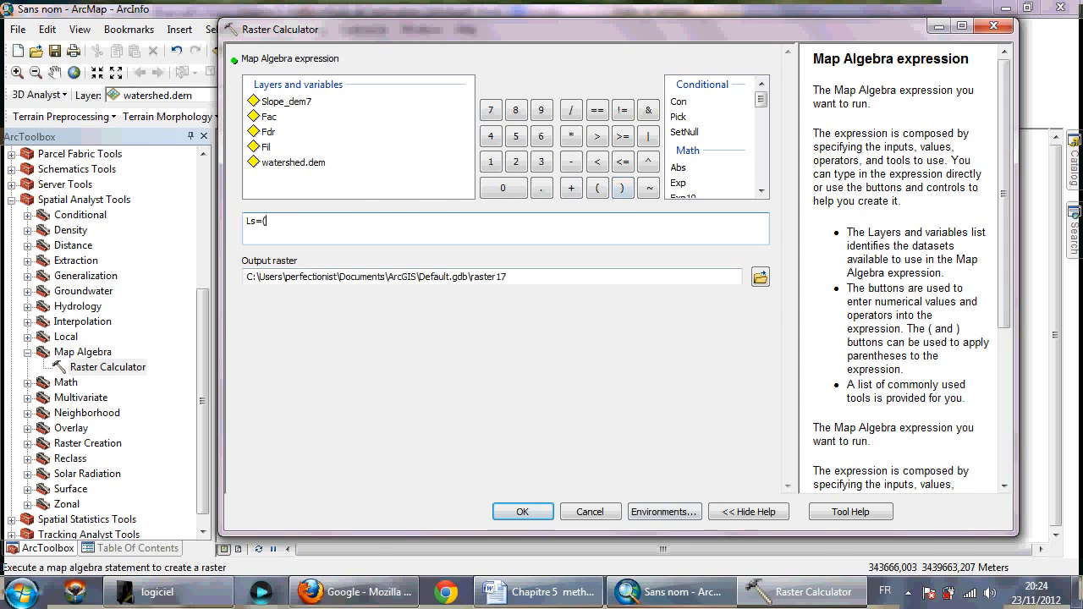
left_click(538, 592)
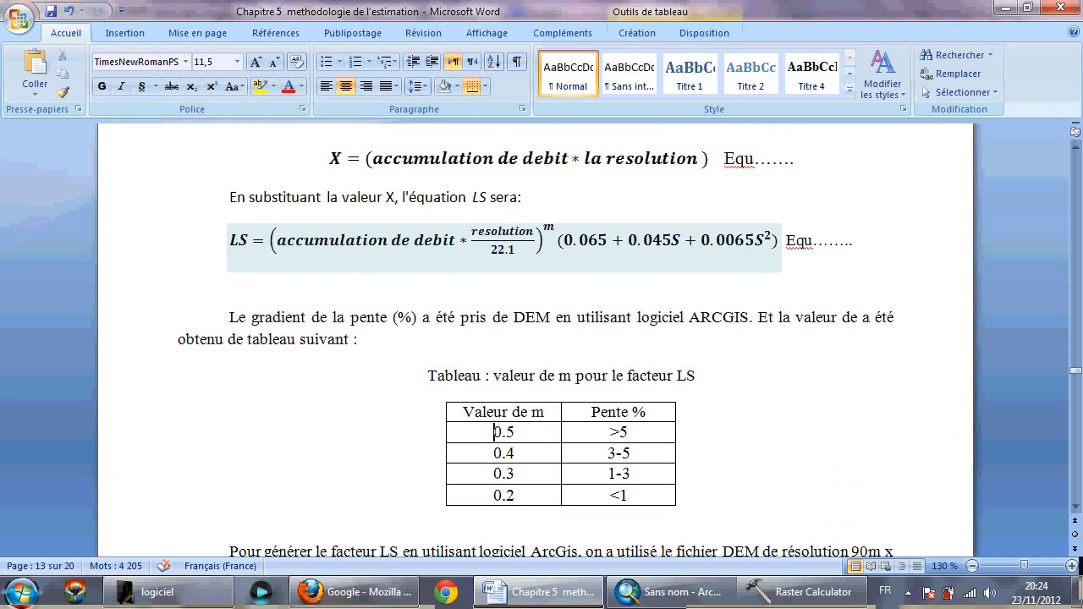
left_click(799, 593)
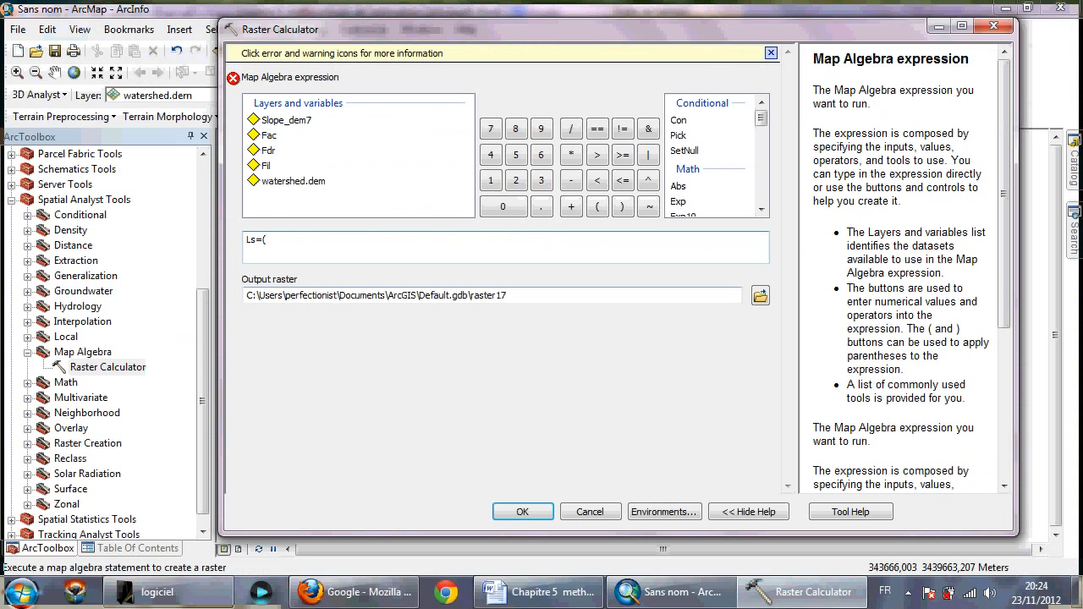
Step: Extend the expression to "Fac"*90/22.1, verifying against the Word document
type("\"Fac\"")
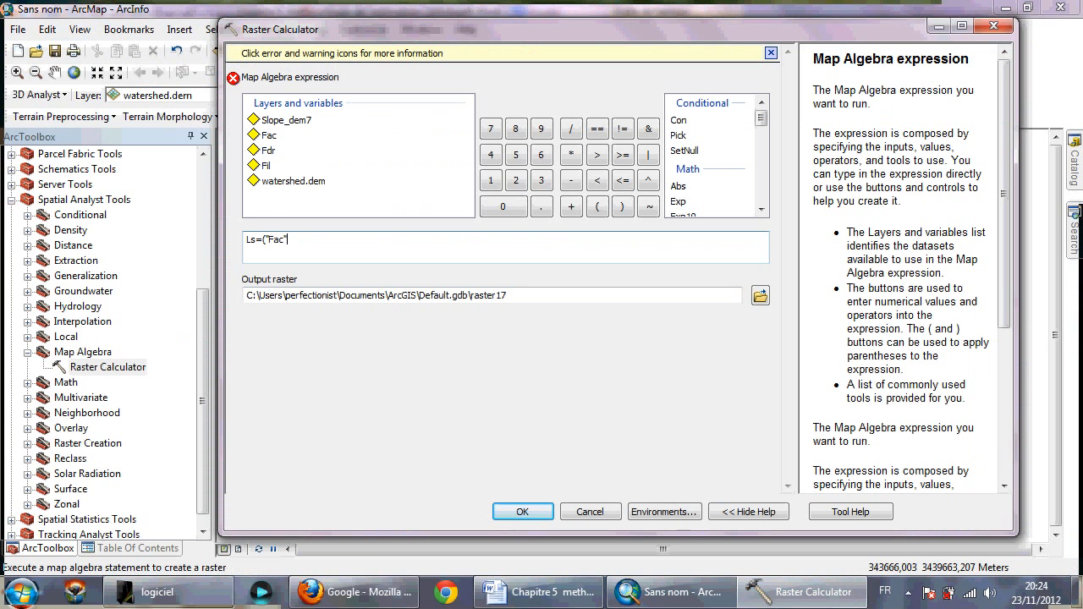
type("*")
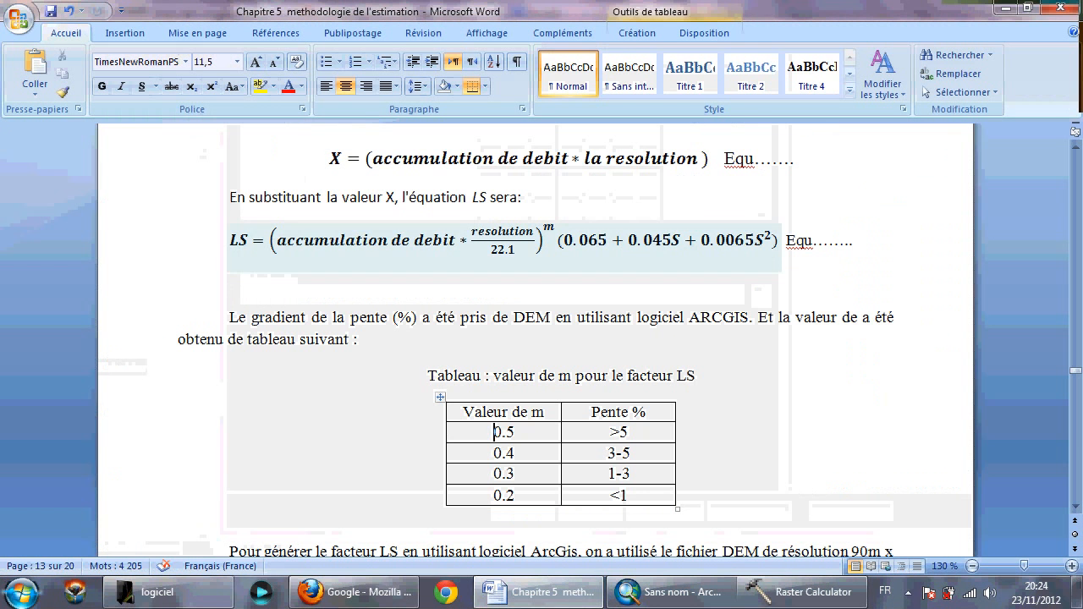
left_click(812, 592)
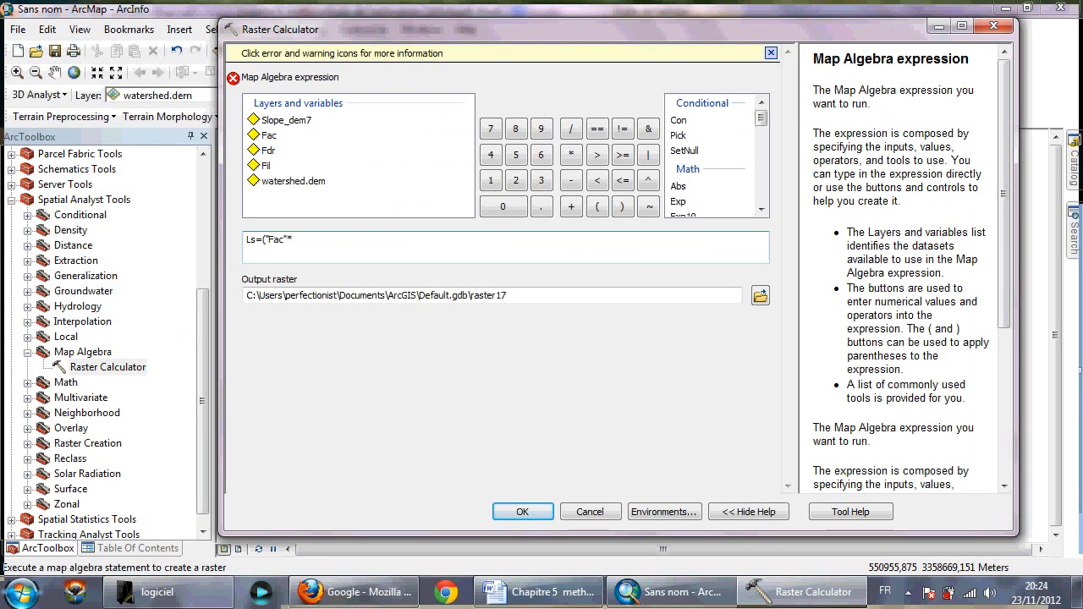
type("90")
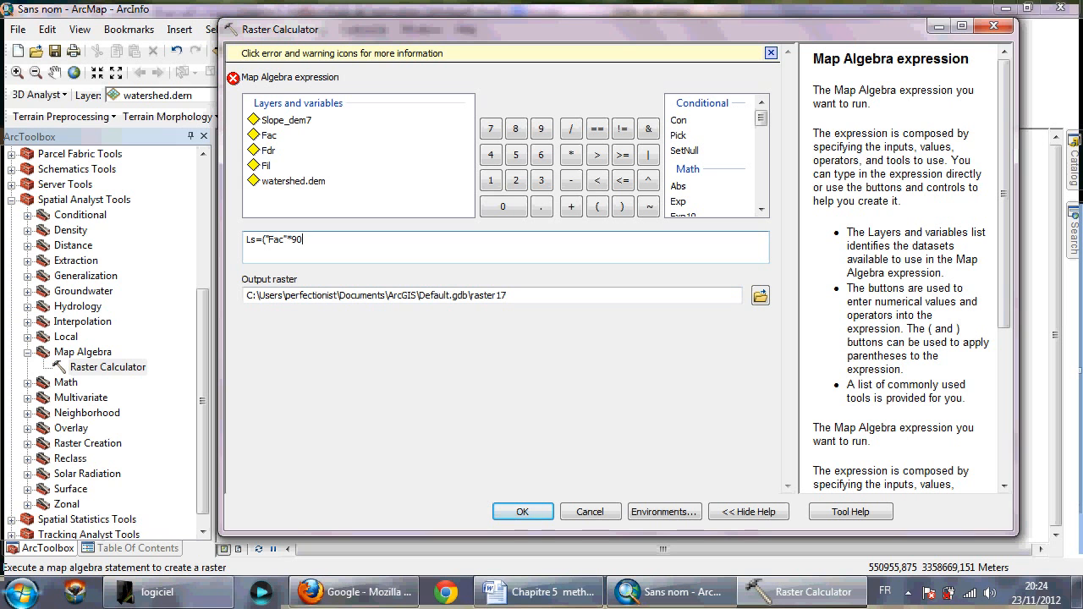
left_click(538, 592)
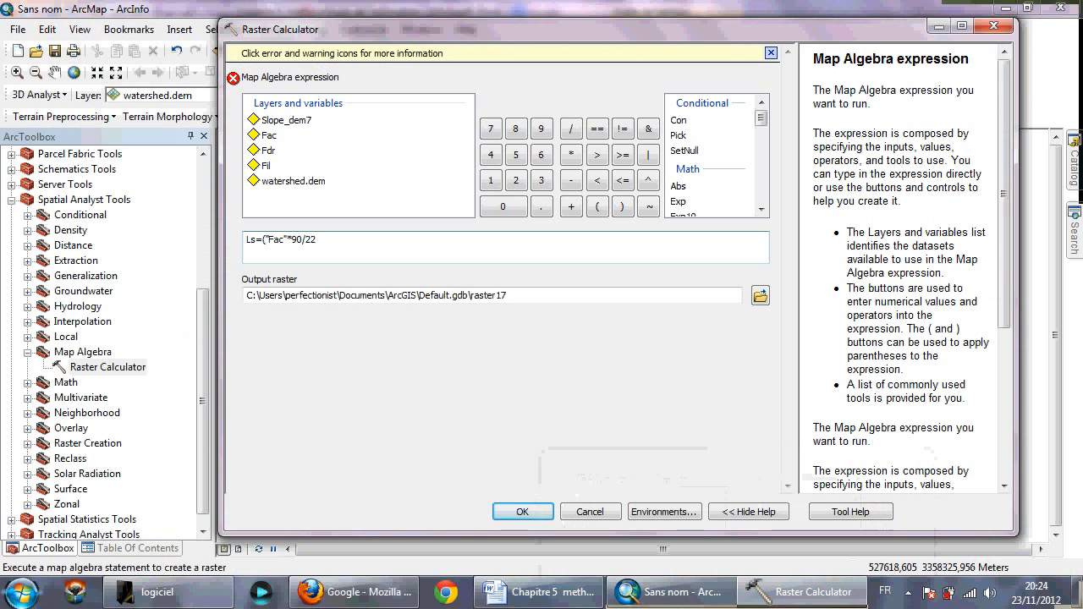
type(".1")
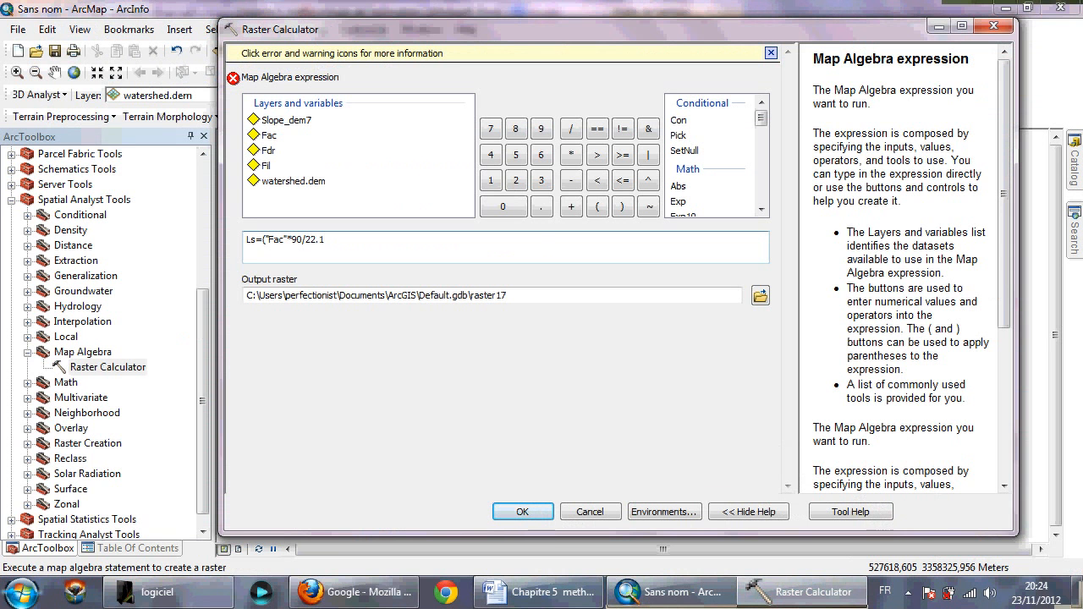
left_click(538, 592)
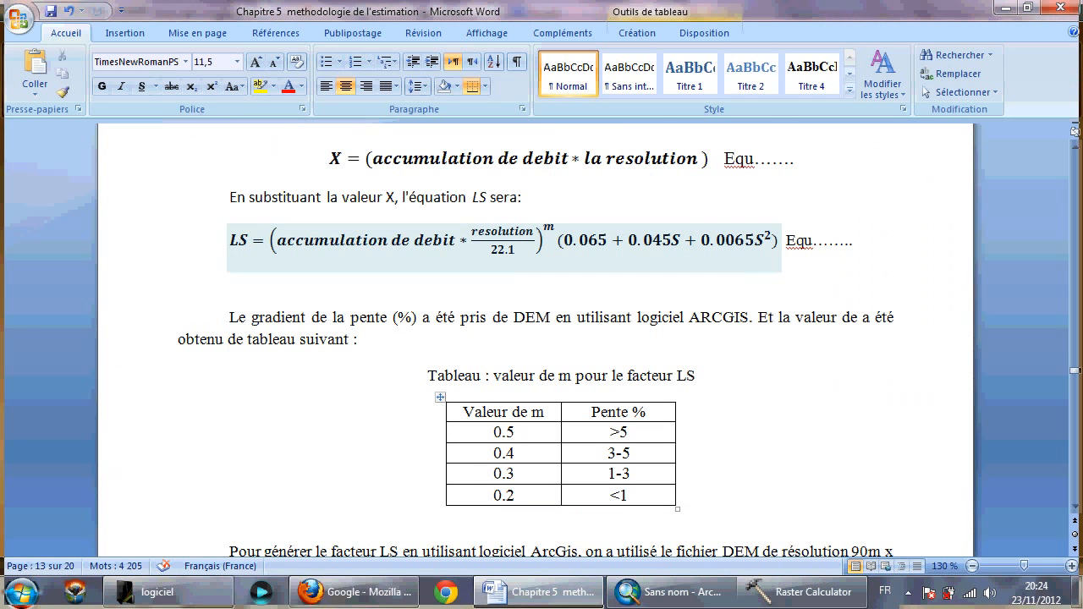
left_click(490, 431)
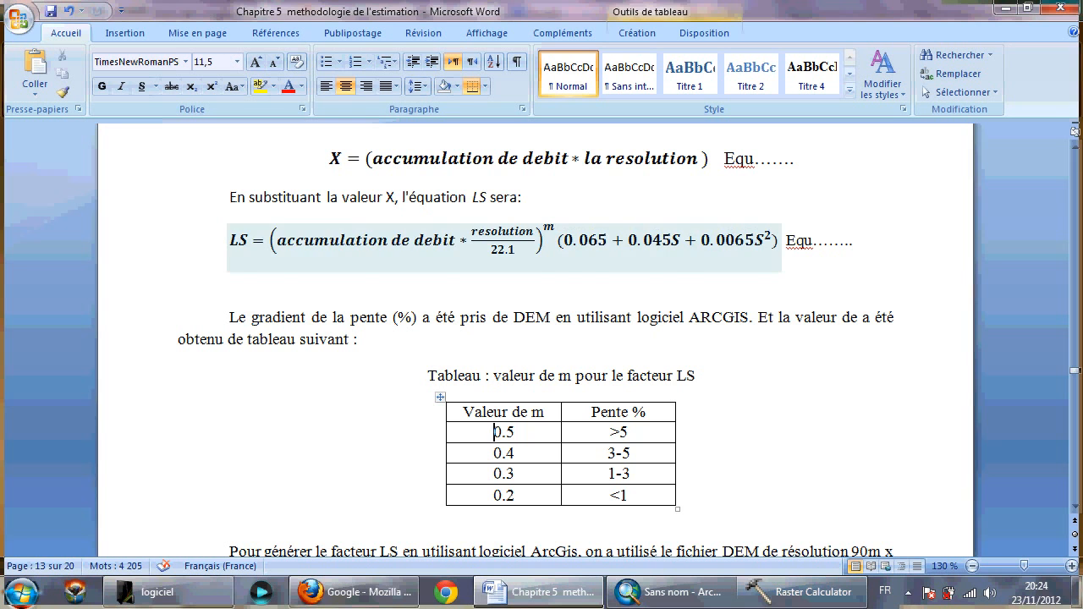
left_click(500, 241)
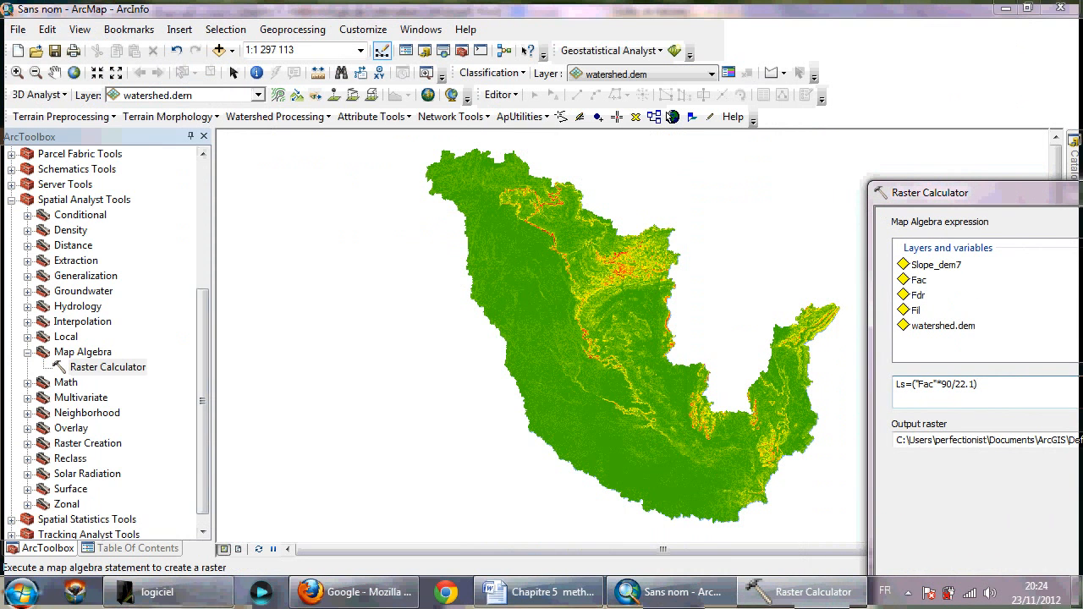
Step: Show the Table Of Contents layer legends, then bring up the Word formula
left_click(139, 548)
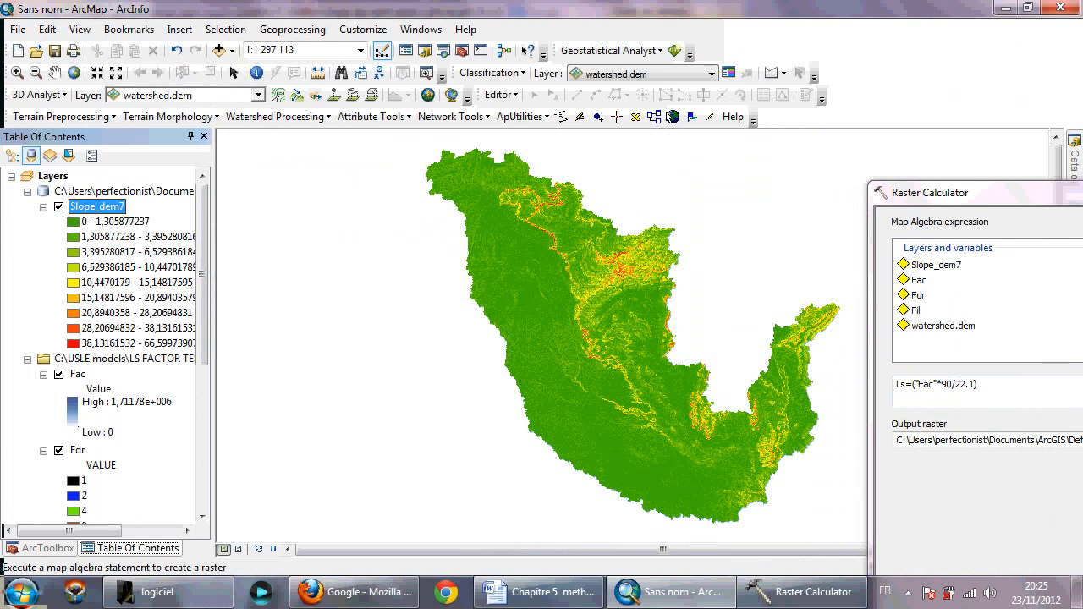
left_click(538, 592)
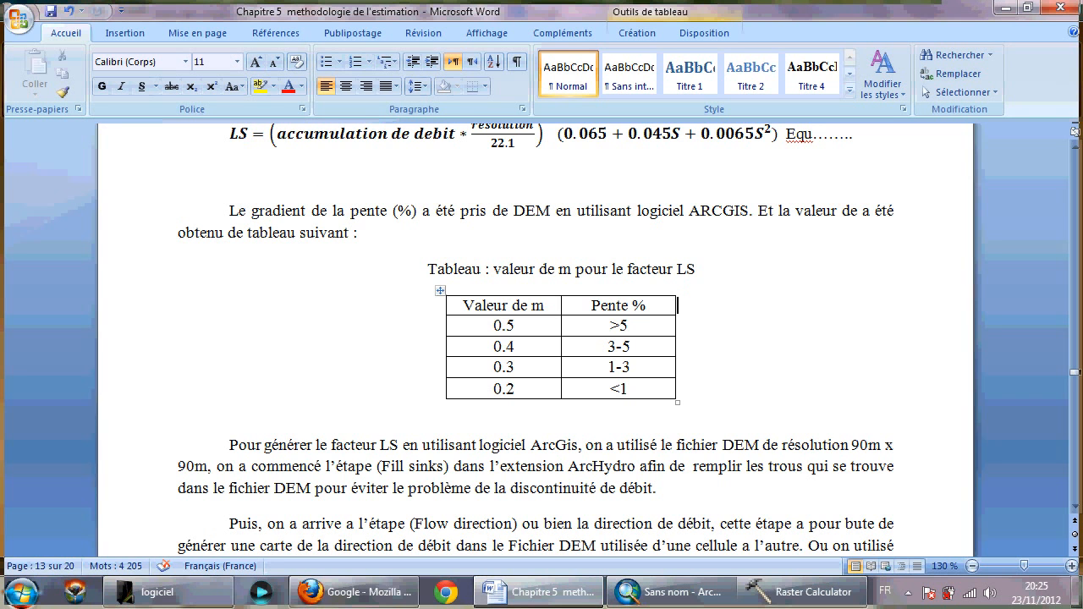
Step: Check the m value 0.2 in Word's slope table and return to Raster Calculator
double_click(504, 325)
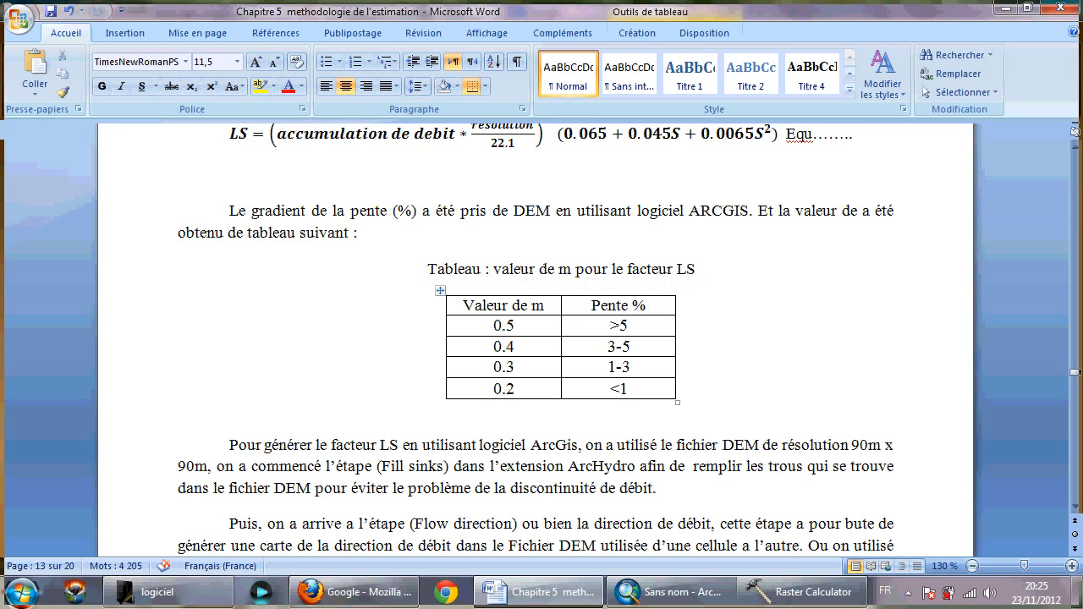
double_click(504, 345)
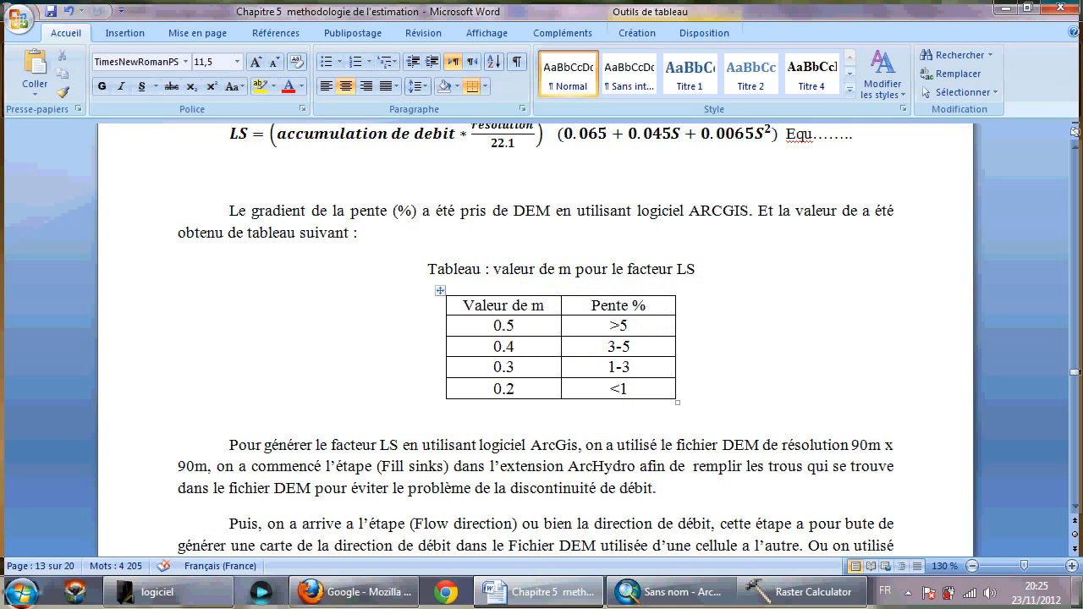
left_click(494, 387)
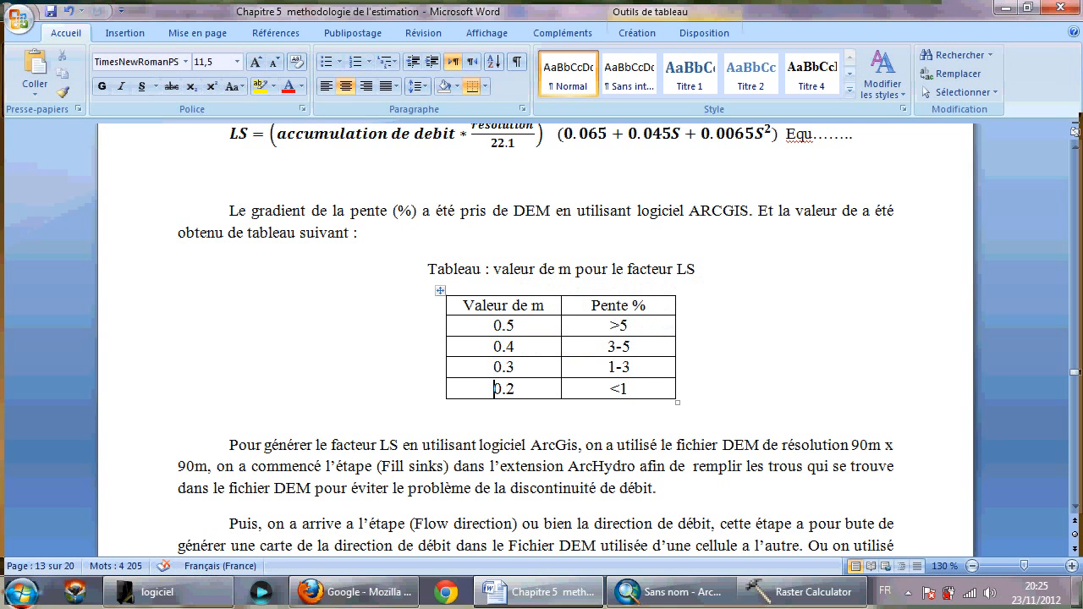
left_click(670, 593)
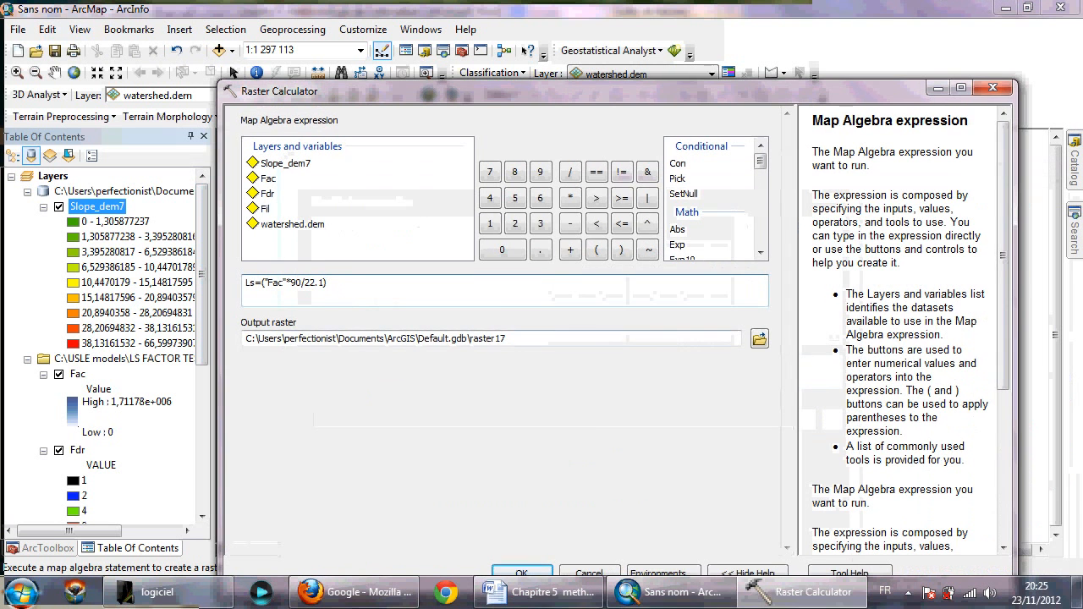
Step: Finish the LS expression with ^0.2 and the 0.065+0.045·Slope_dem7+0.0065·Slope_dem7² term, then run it
left_click(538, 592)
type(" ^ 0.")
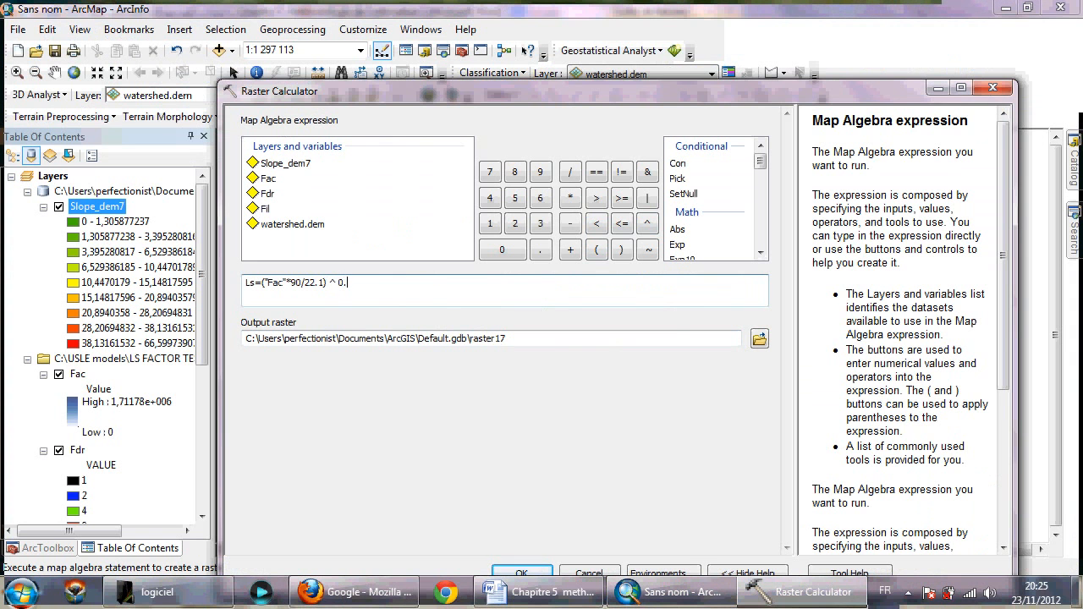
type("2")
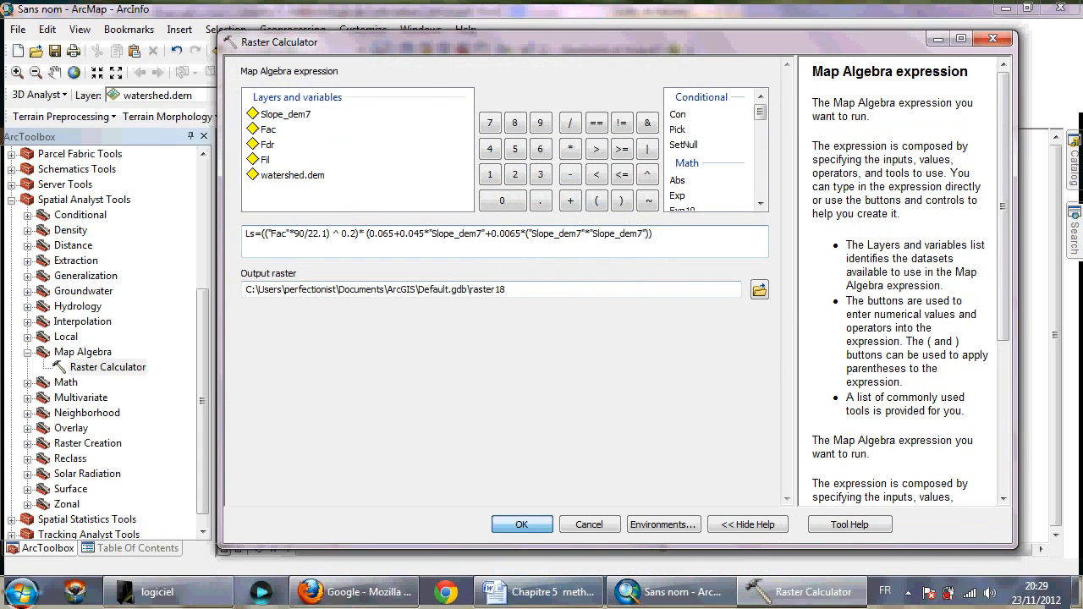
left_click(521, 524)
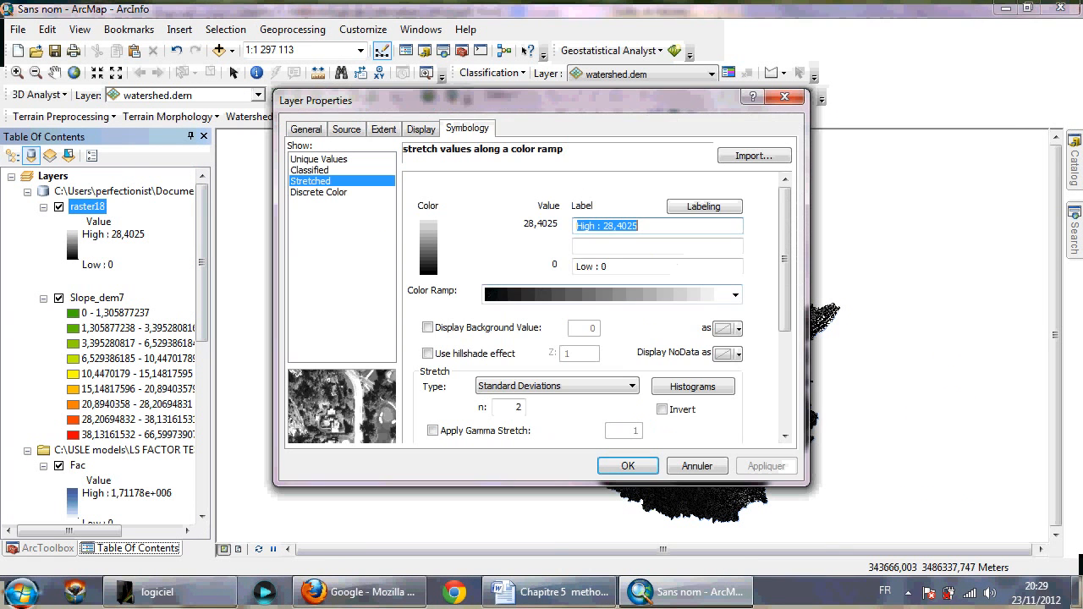
Step: Choose the yellow-to-red ramp from the Color Ramp list for raster18's stretched symbology
left_click(735, 295)
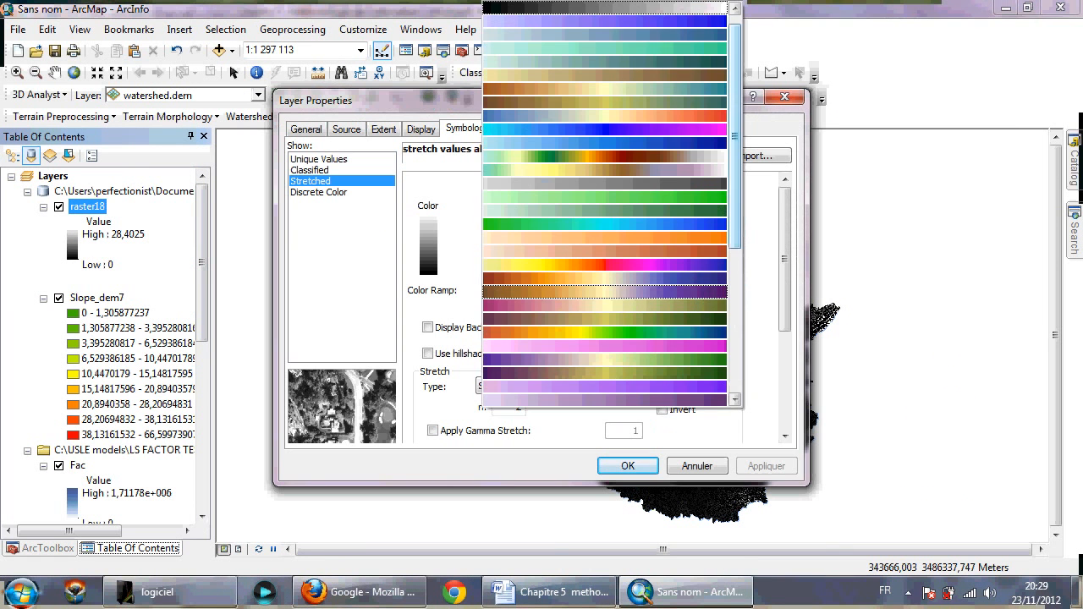
scroll("down", 3)
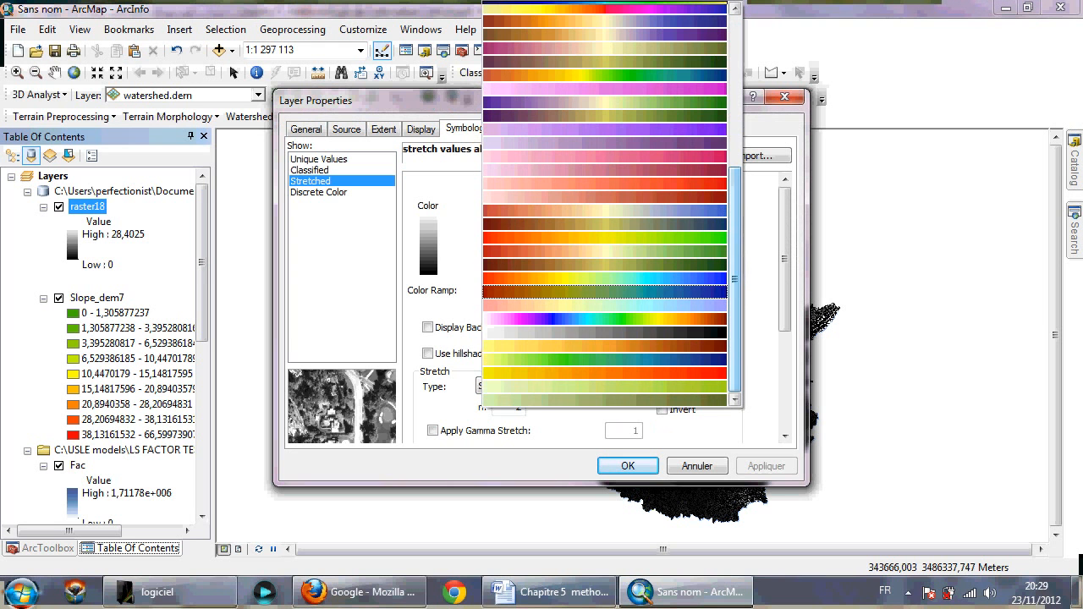
scroll("down", 3)
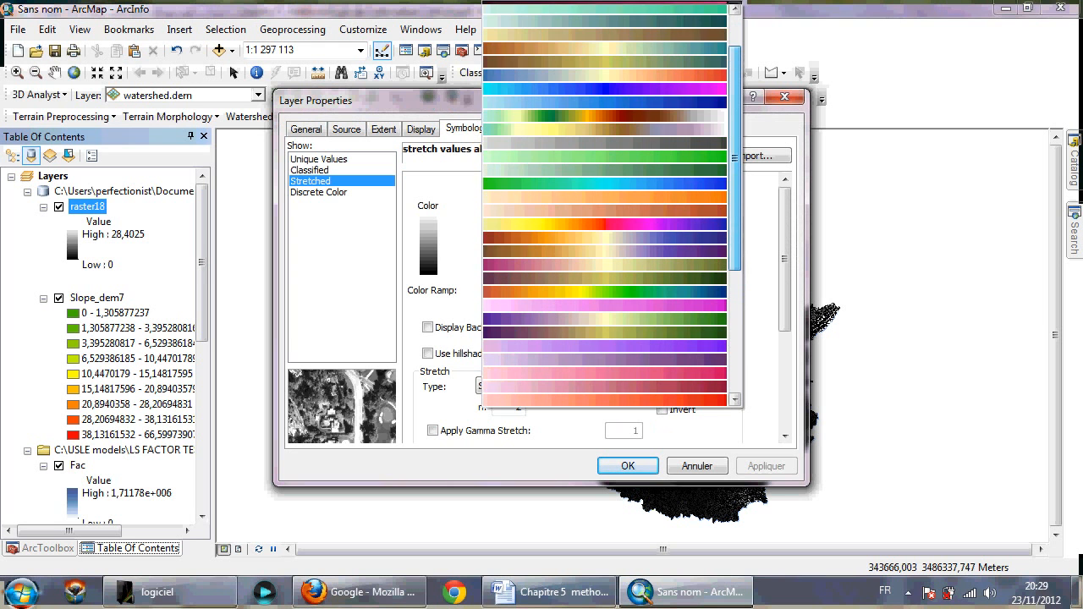
scroll("down", 3)
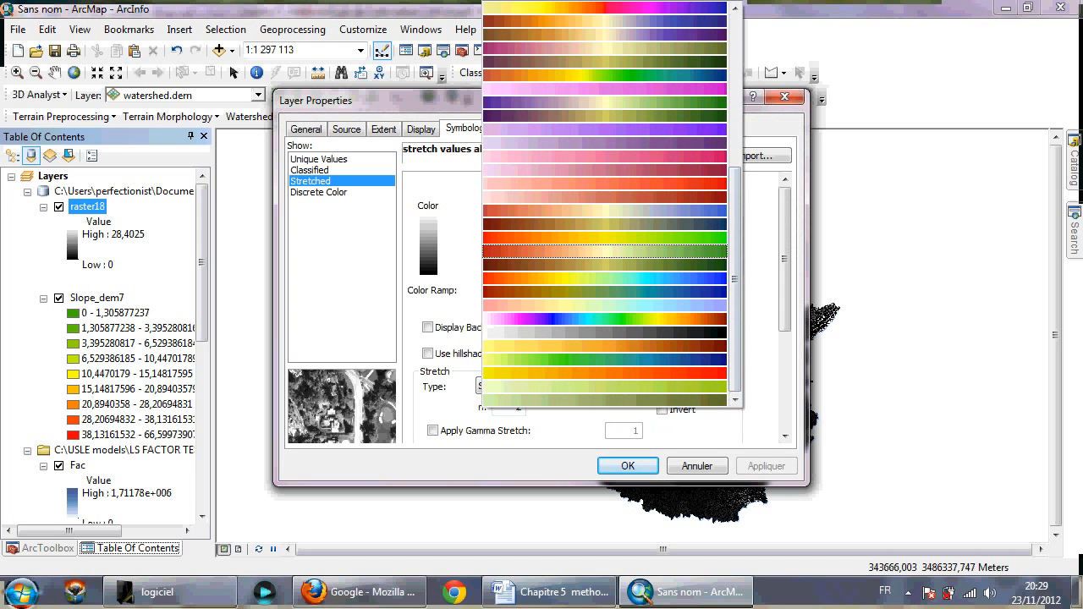
scroll("down", 3)
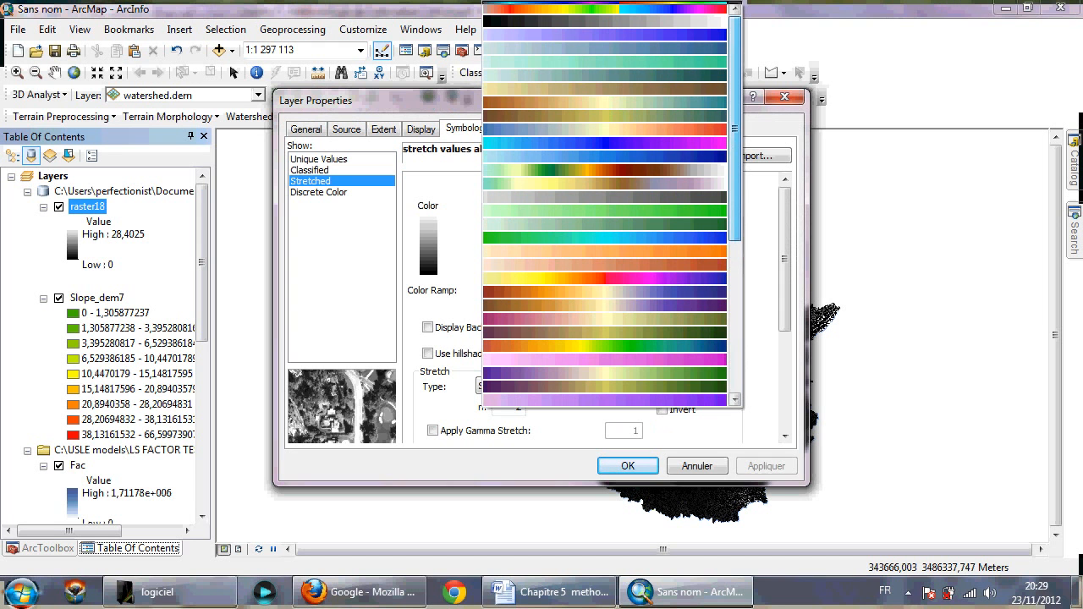
scroll("down", 3)
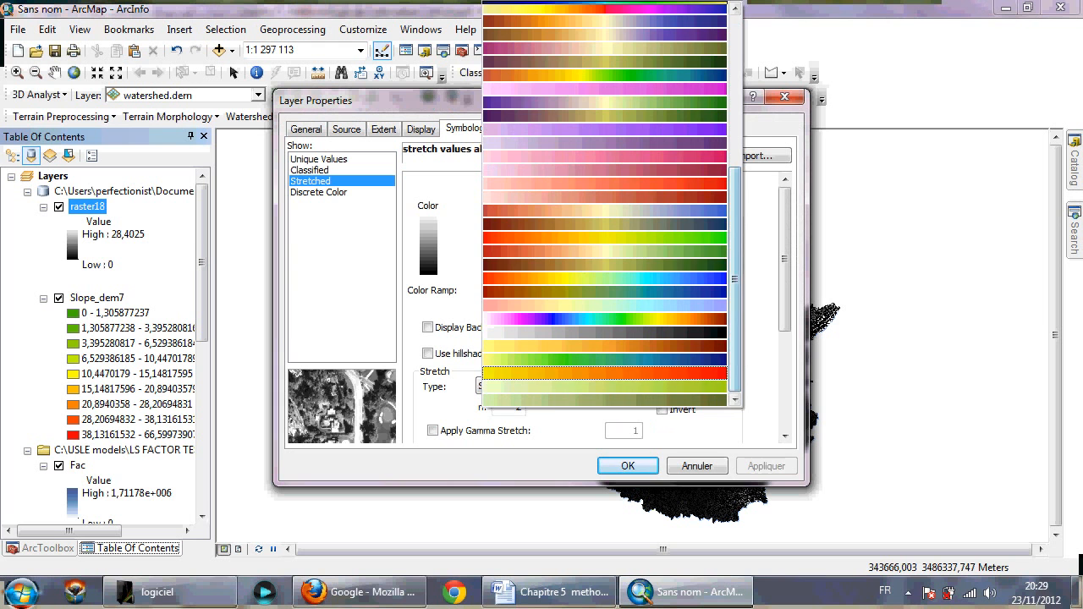
left_click(606, 295)
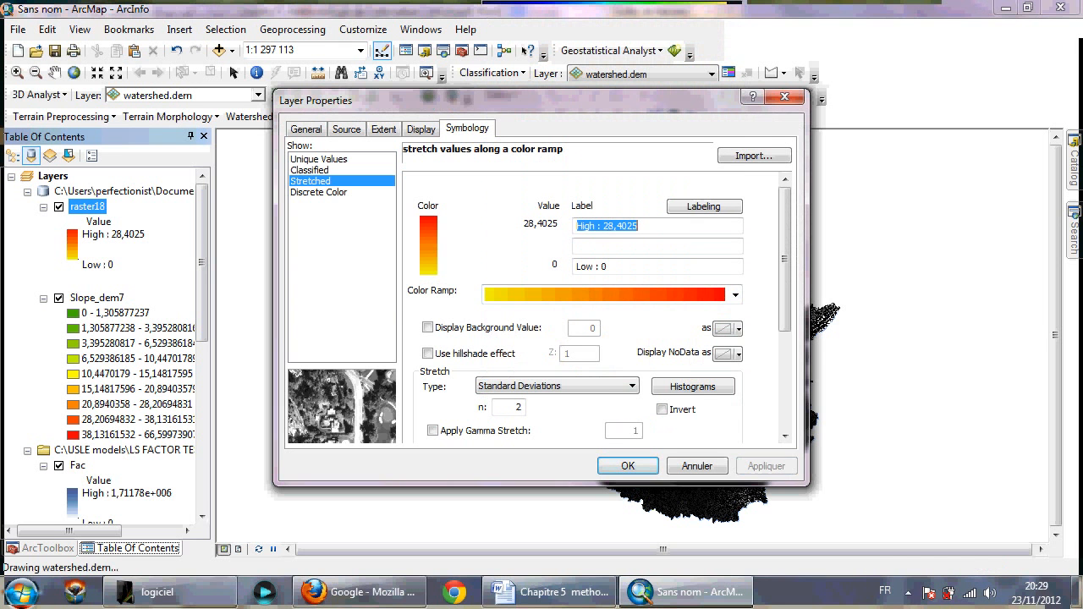
Step: Apply the yellow-to-red symbology and rename the raster18 layer to 'LS FACTOR'
left_click(626, 465)
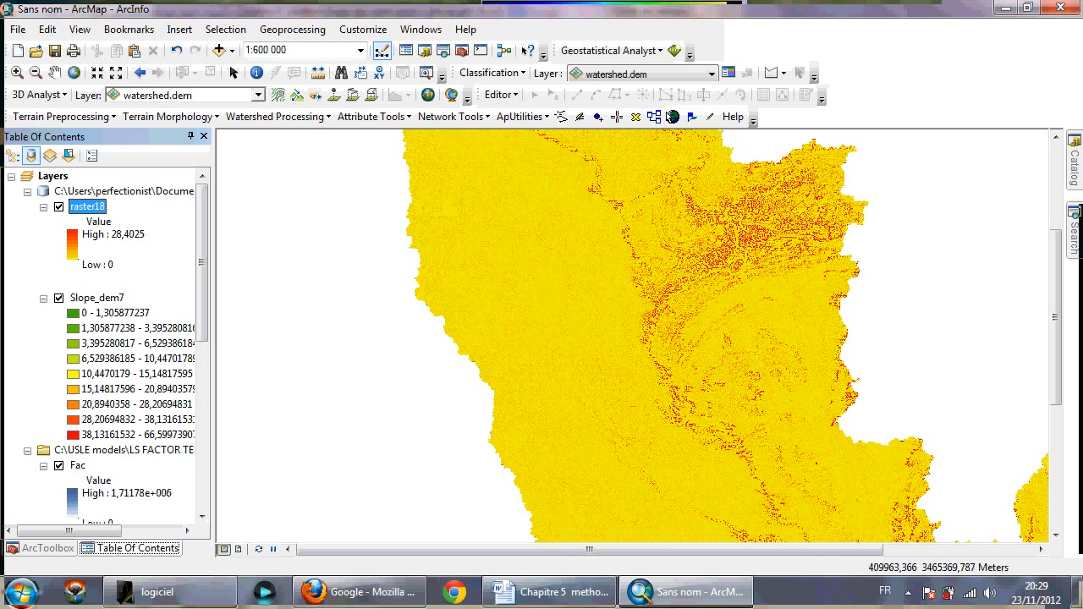
double_click(88, 207)
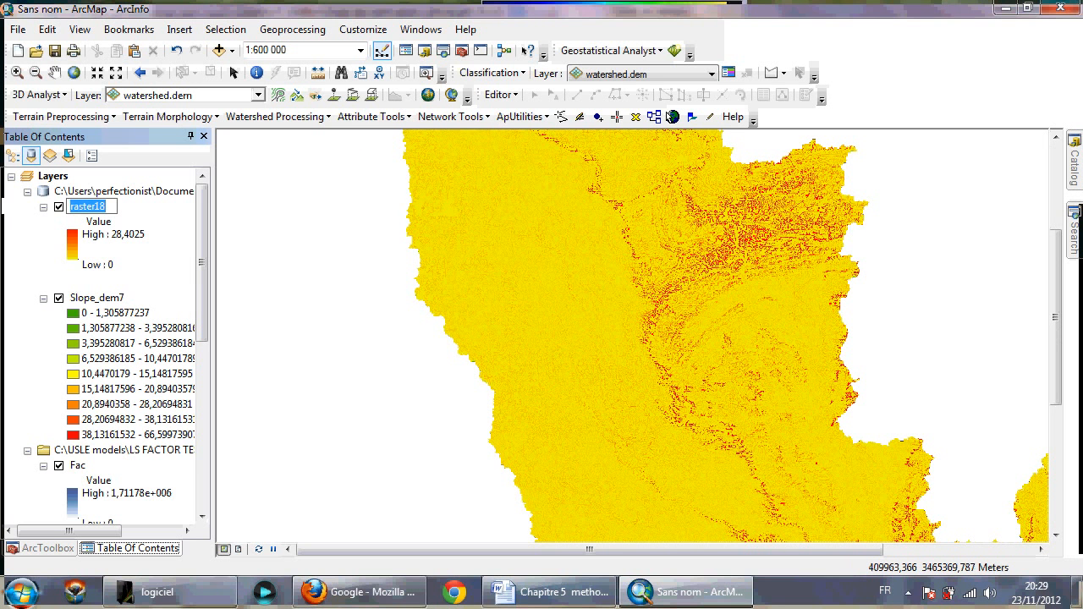
type("LS")
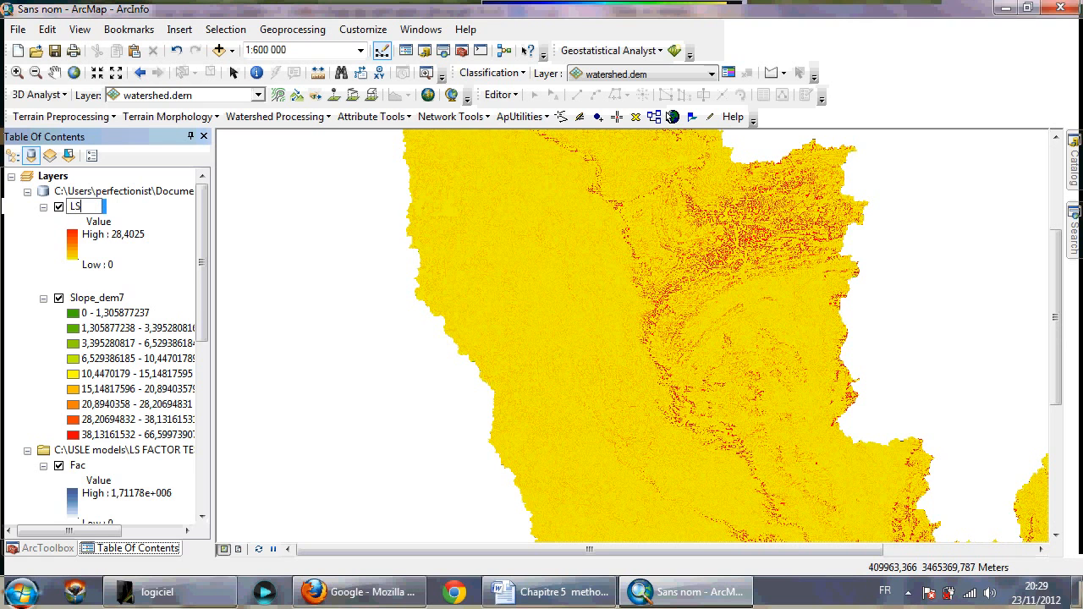
type("FACTOR")
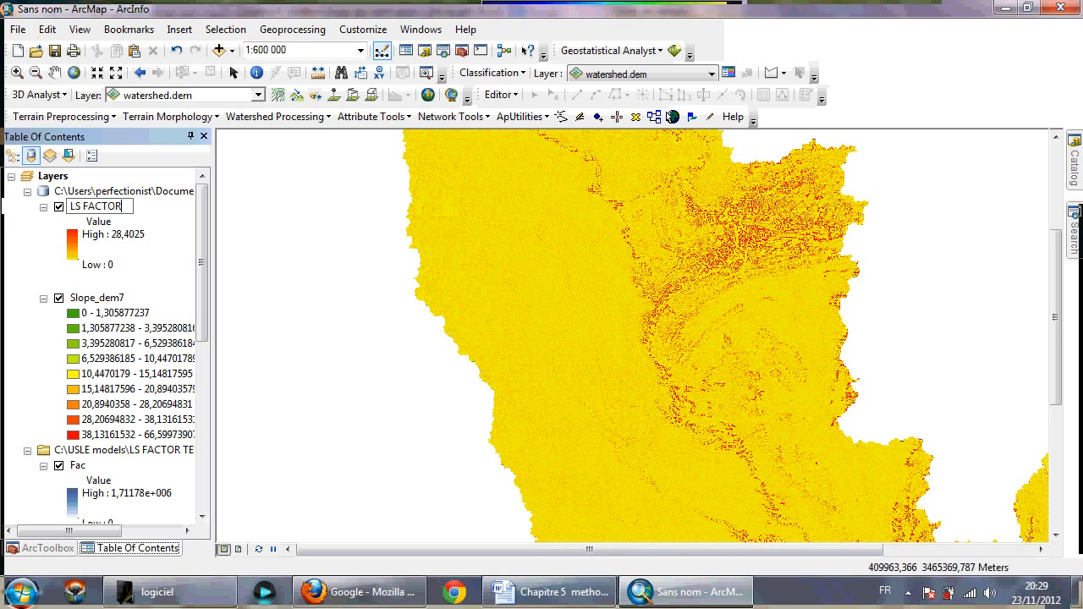